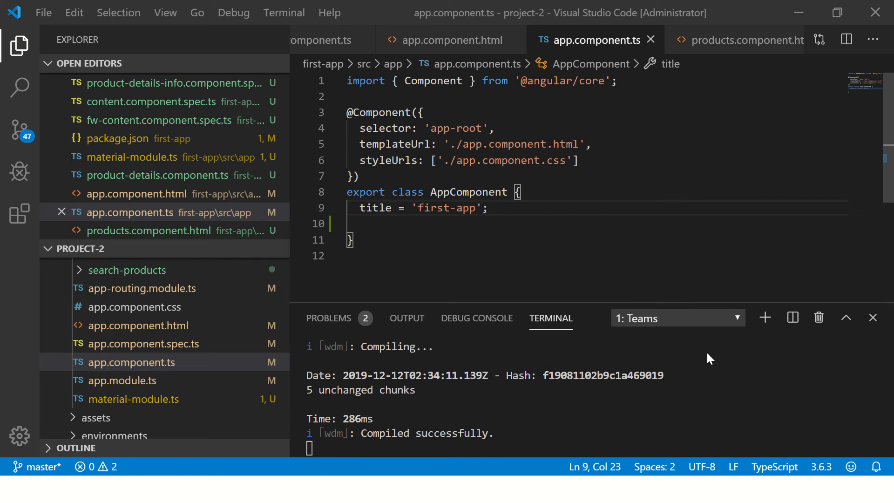
Step: Switch to Chrome to review the FirstApp page at localhost:4200, then switch back
key(Alt+Tab)
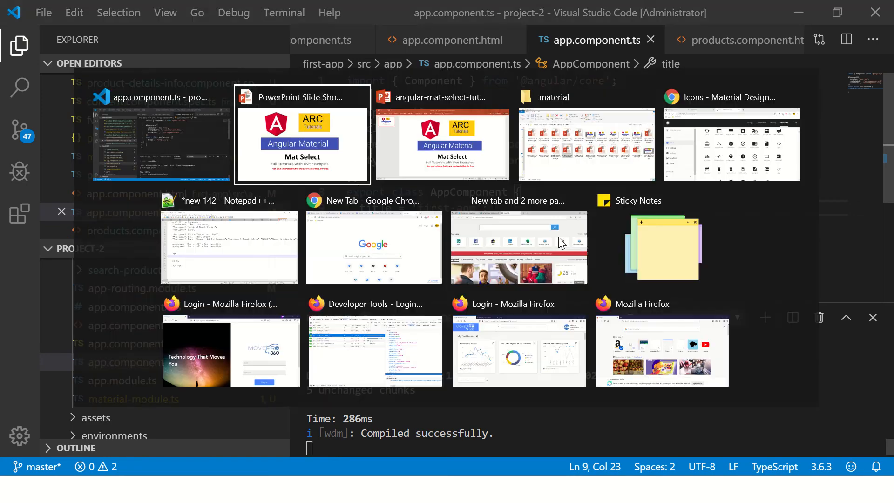
mouse_move(715, 144)
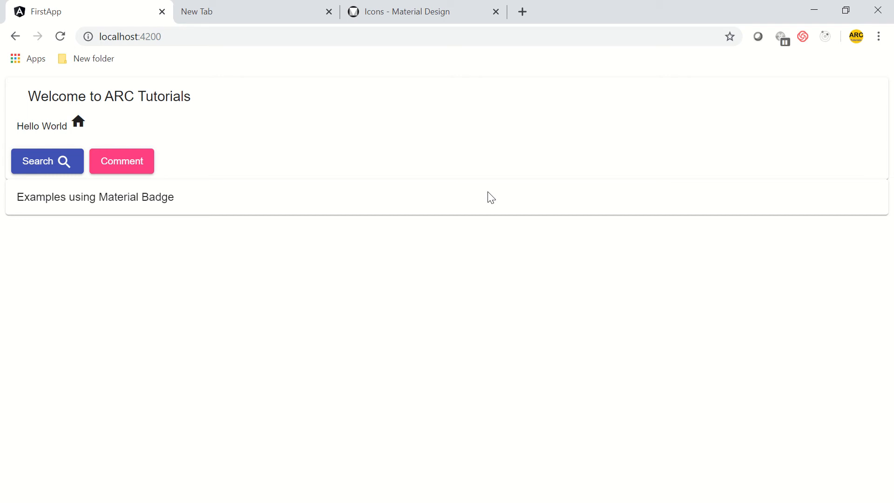
key(Alt+Tab)
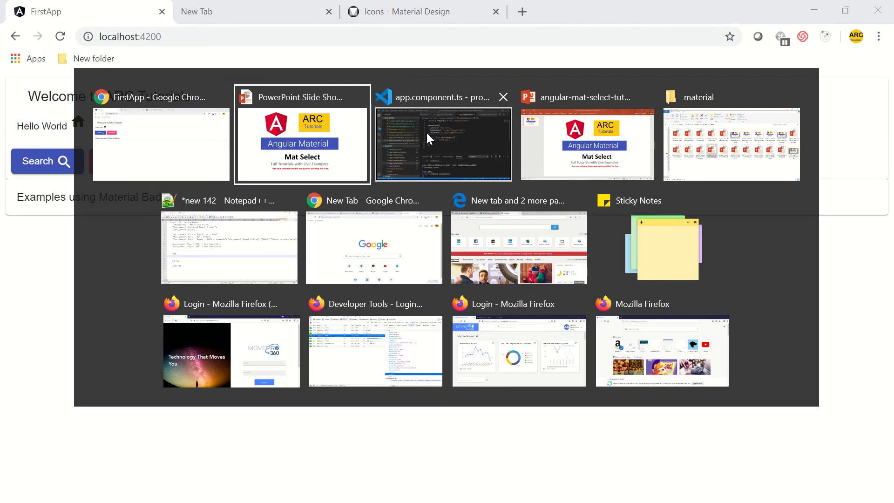
Step: Search material-module.ts for 'select' to confirm MatSelectModule is listed
click(443, 144)
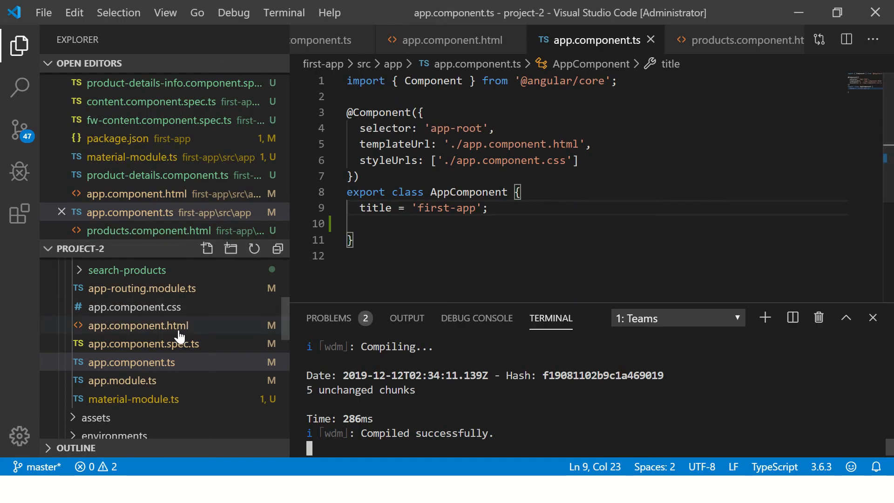
click(138, 326)
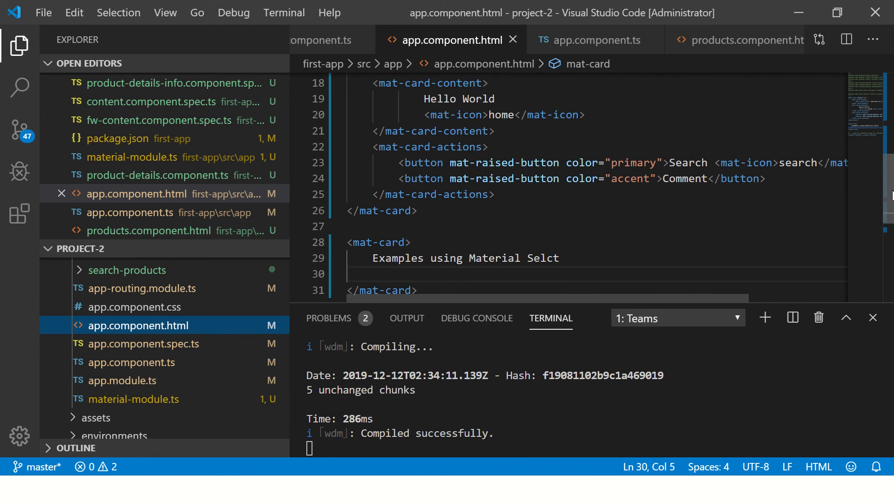
scroll(down, 3)
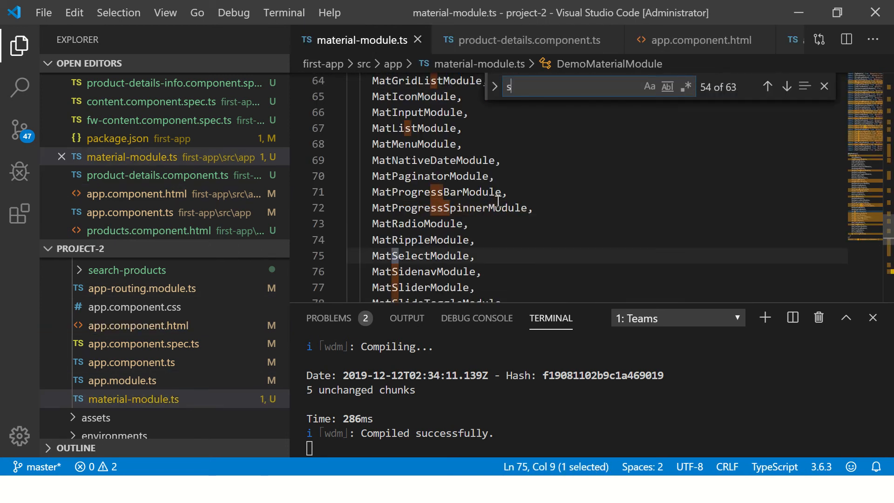
text(eelct)
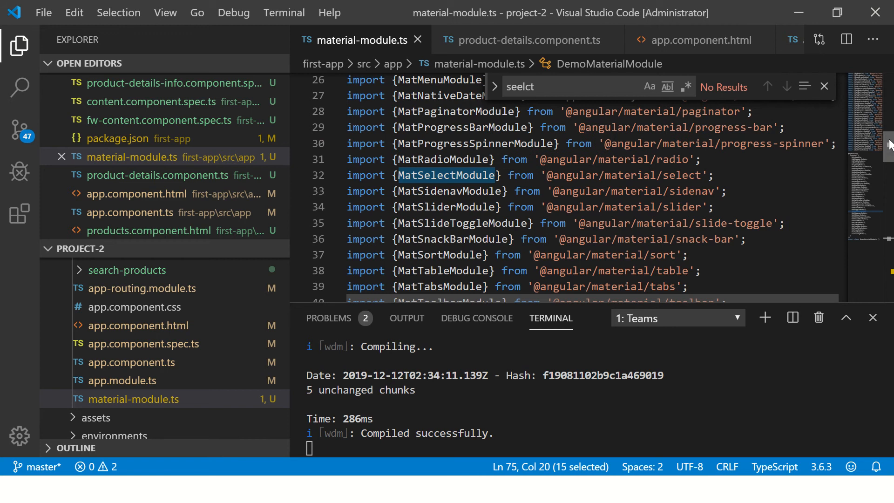
scroll(down, 3)
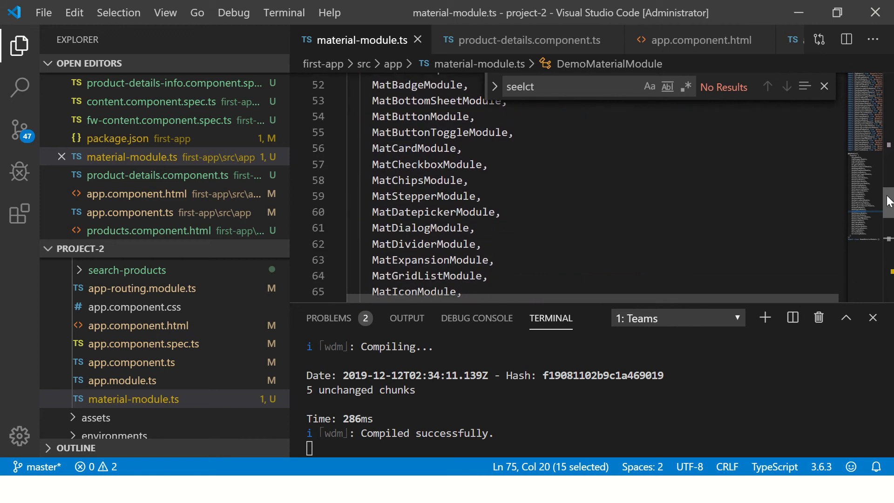
scroll(down, 3)
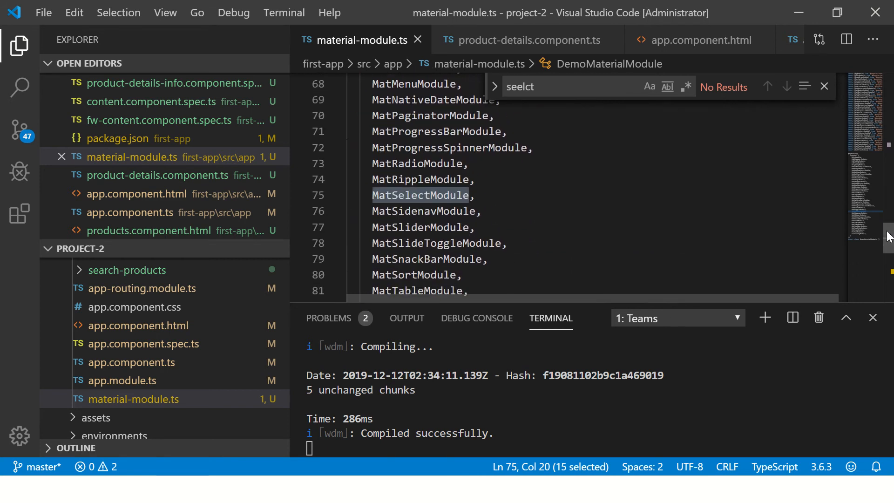
mouse_move(437, 196)
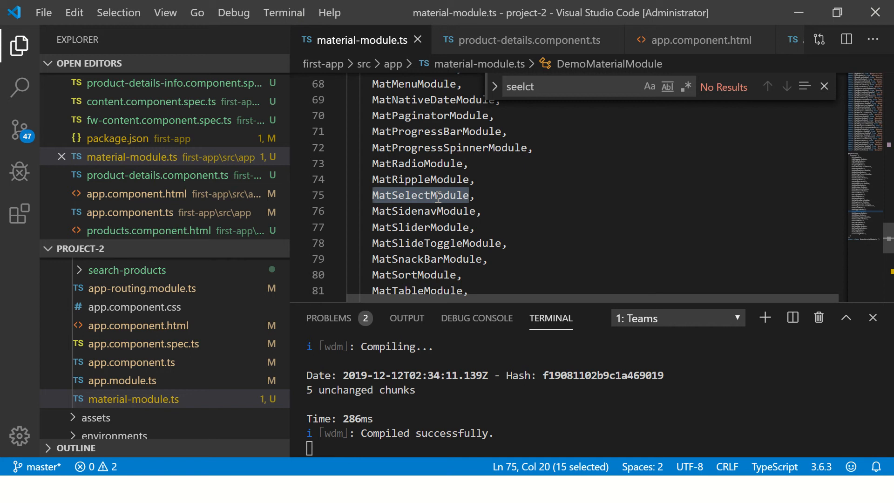
mouse_move(769, 82)
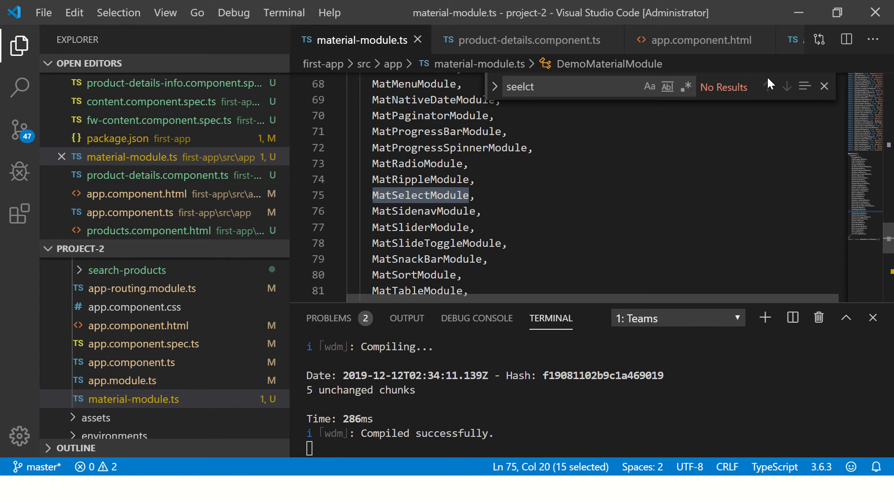
click(824, 87)
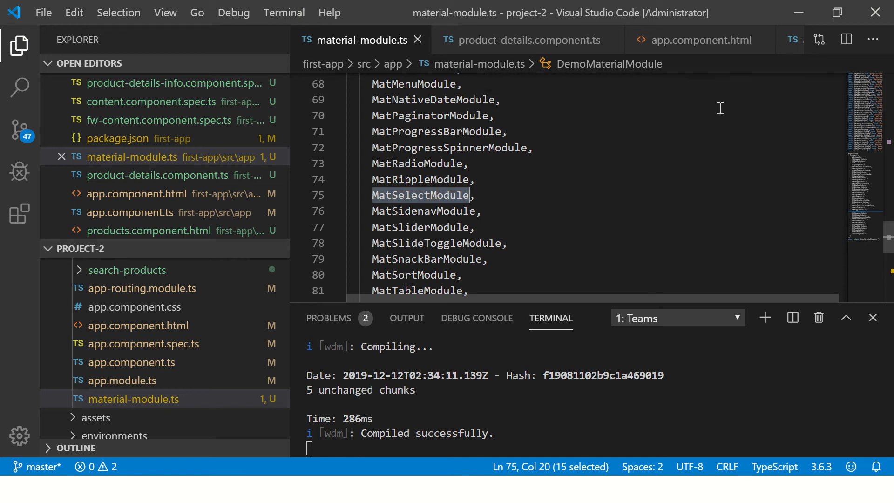
mouse_move(488, 180)
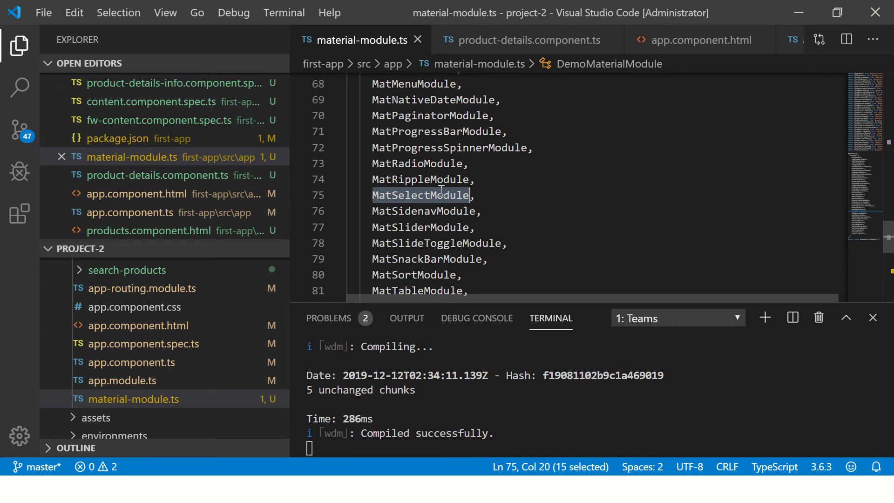
mouse_move(188, 329)
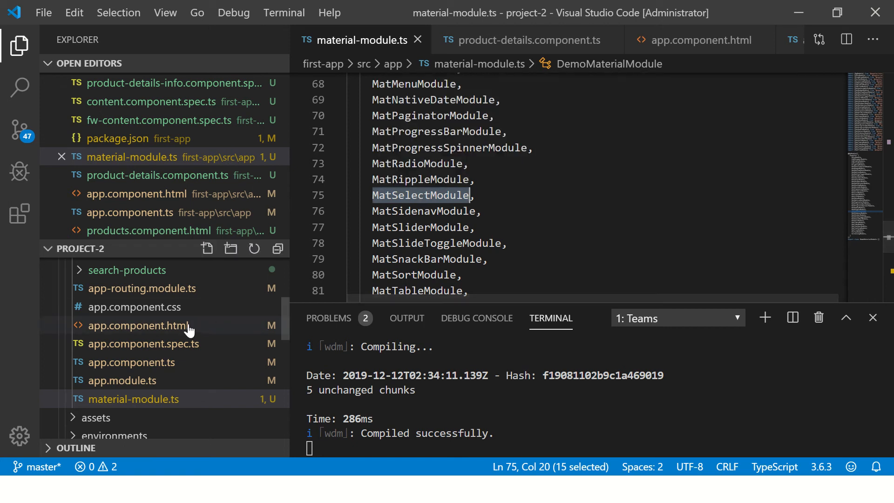
Step: Start a cities array in app.component.ts with a {name: 'New York'} entry
click(137, 326)
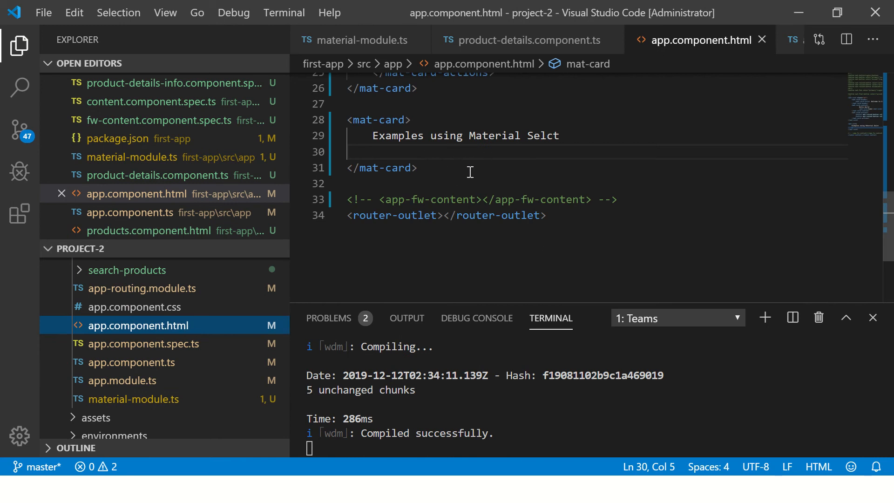
mouse_move(398, 277)
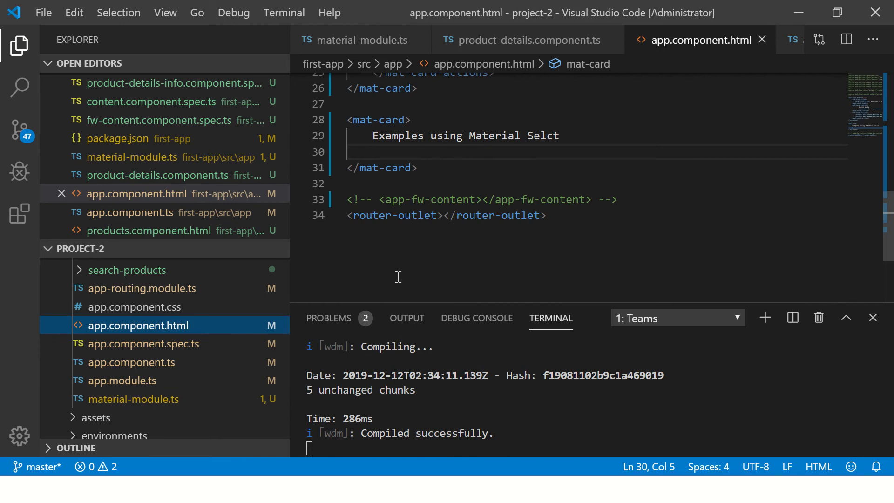
click(132, 362)
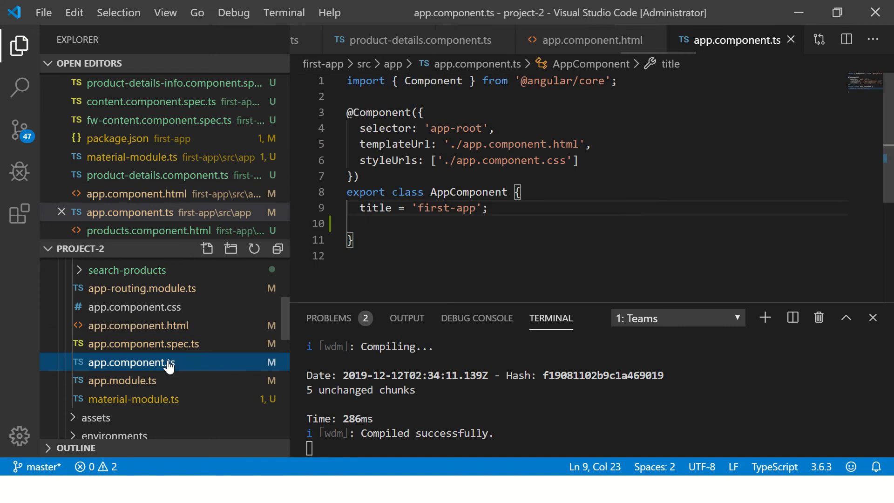
key(Enter)
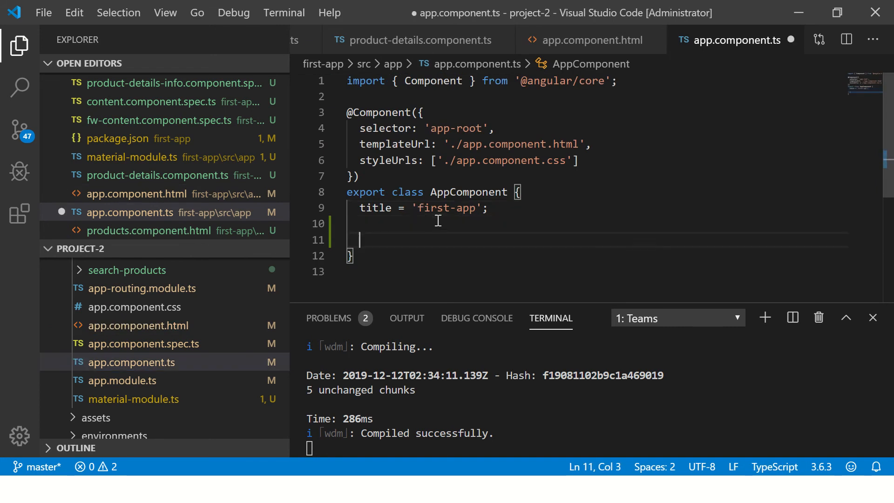
text(users)
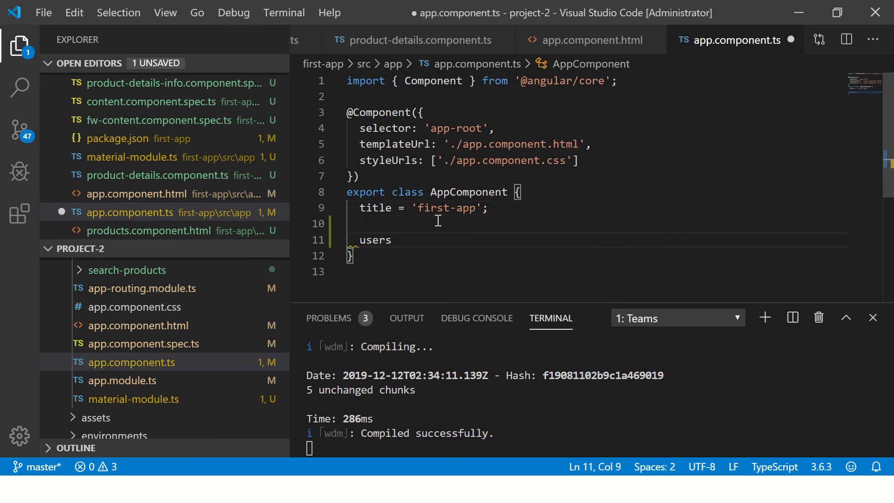
text(= [)
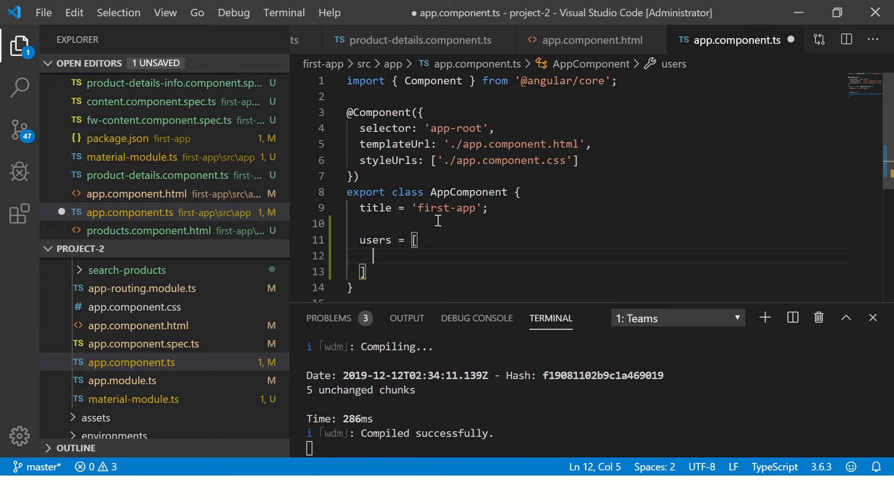
text({)
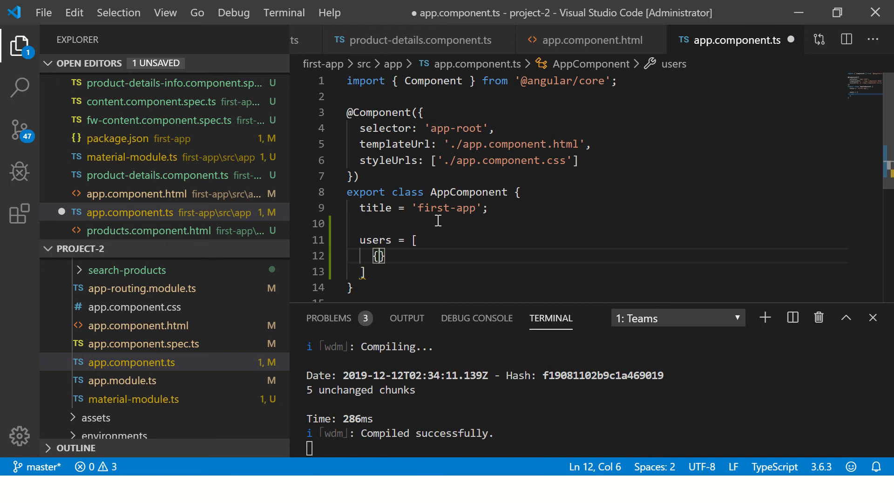
double_click(375, 240)
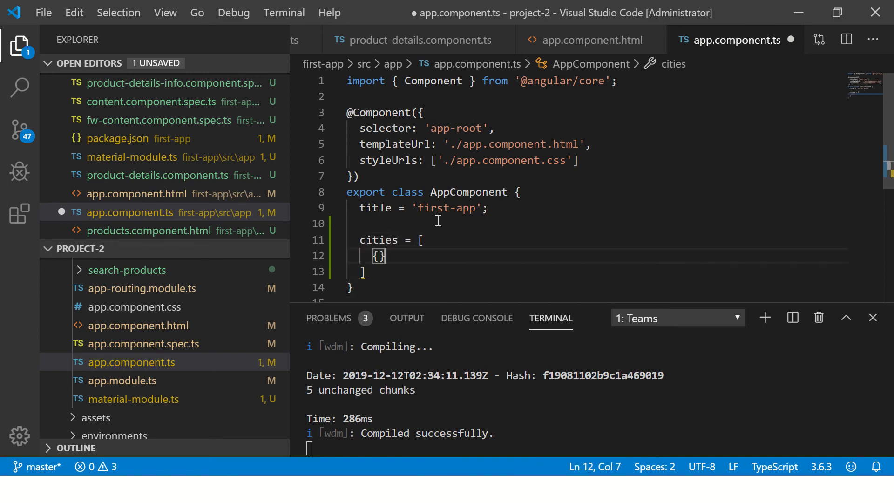
text(name)
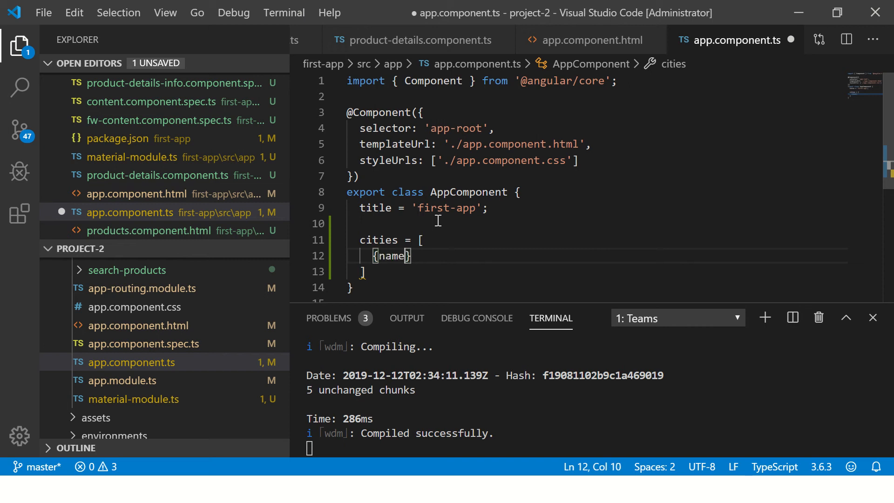
text(''})
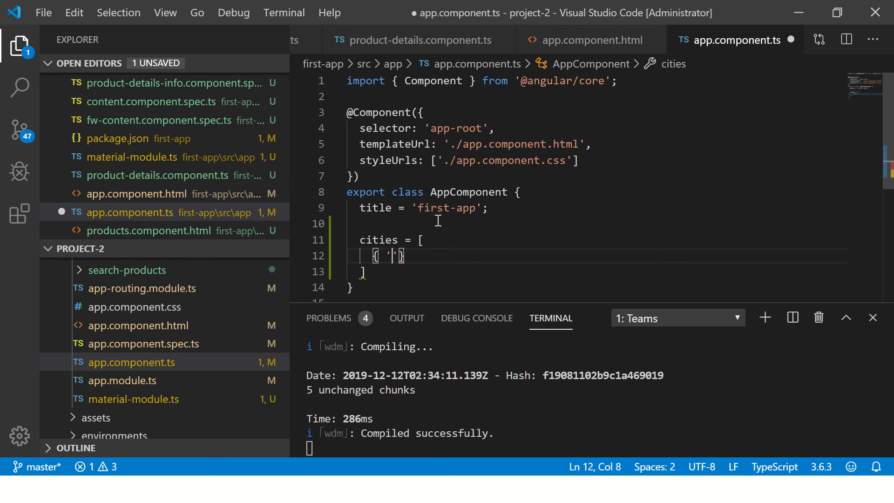
text(name':)
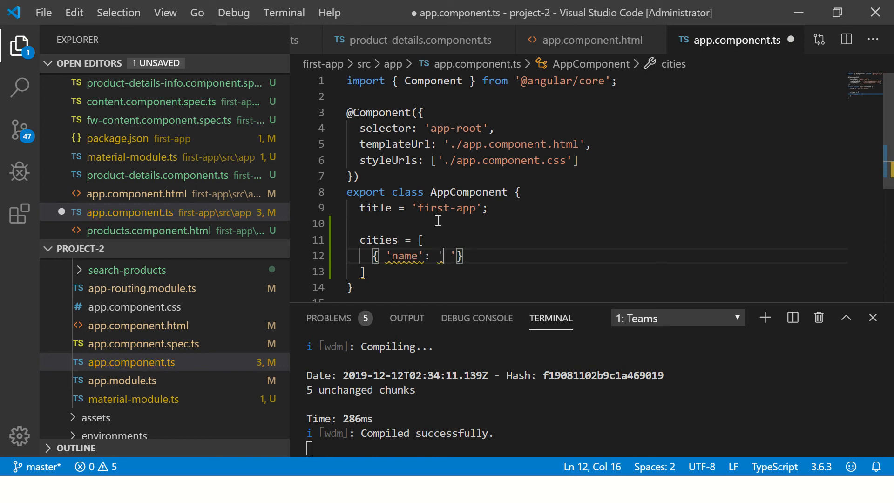
text(N)
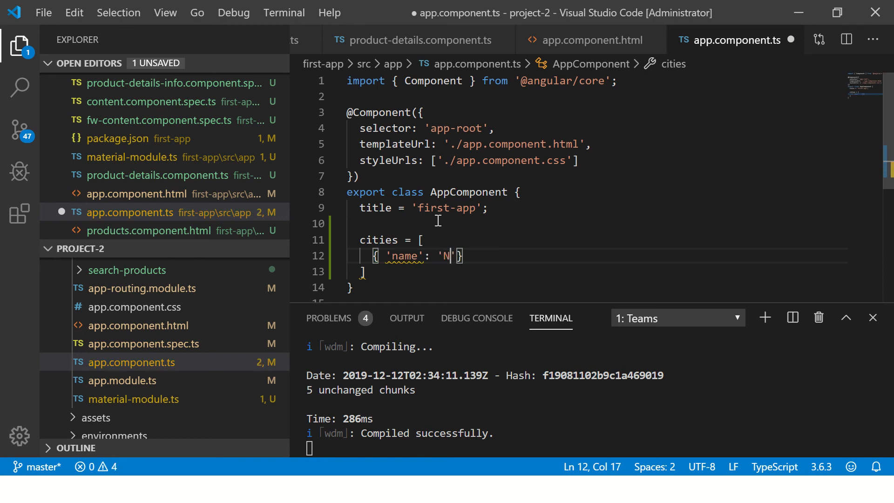
text(ew York)
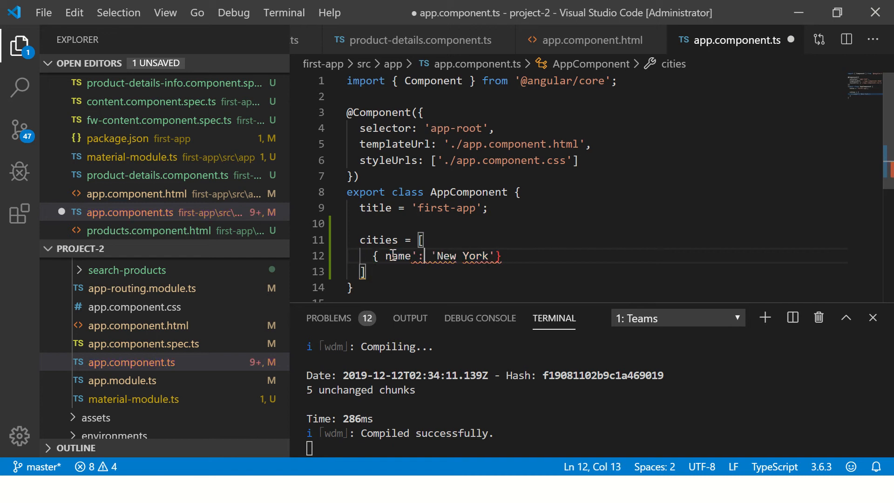
Step: Duplicate the entry into Las Vegas, Miami and Dallas lines separated by commas
key(Ctrl+S)
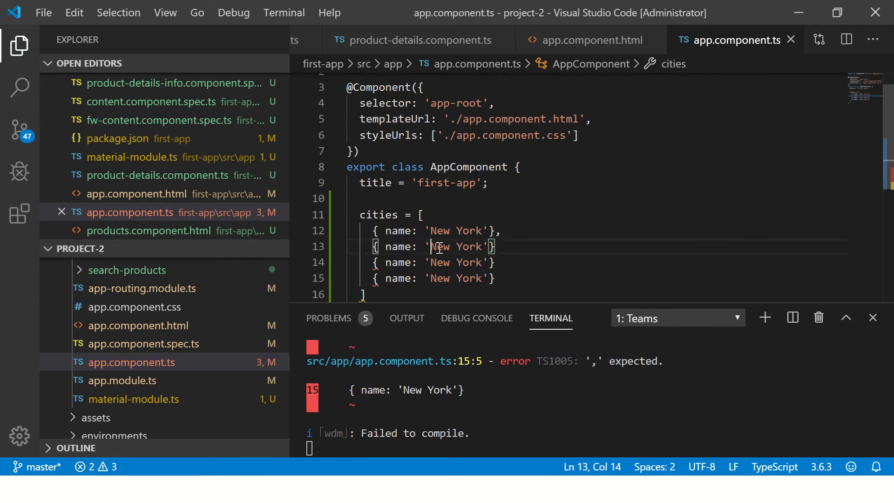
text(Las Vegas)
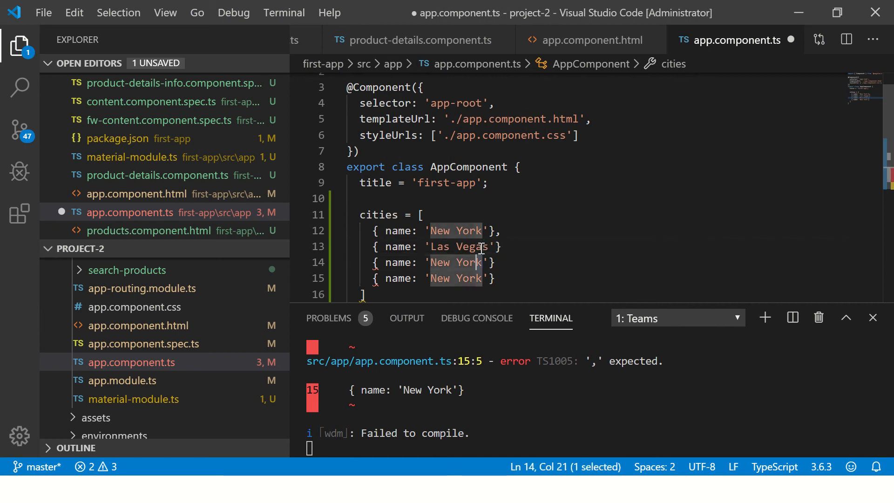
text(Miami)
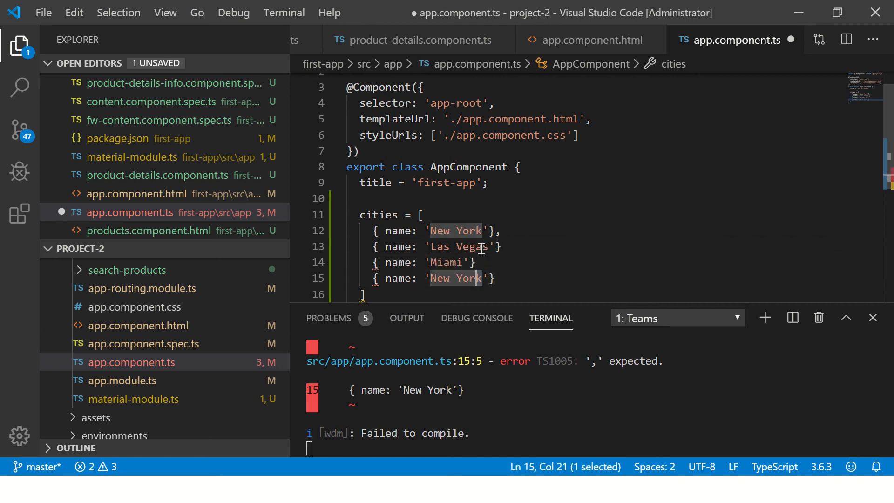
text(Dallas)
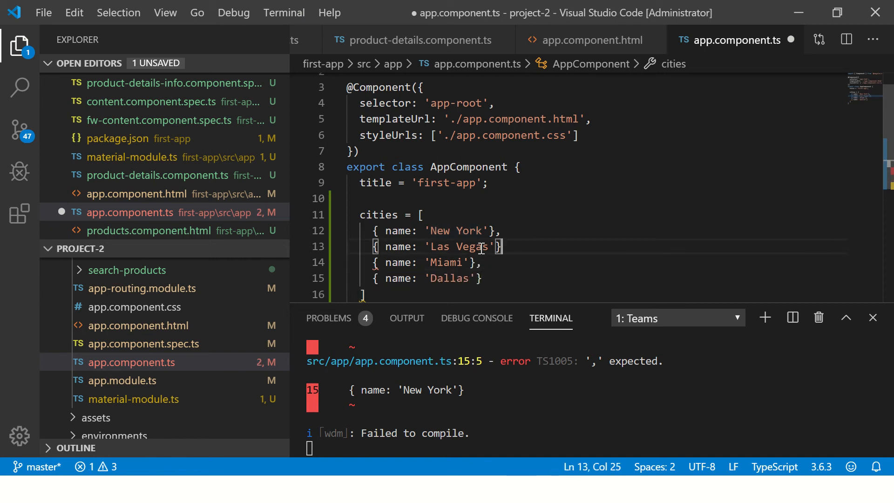
text(,)
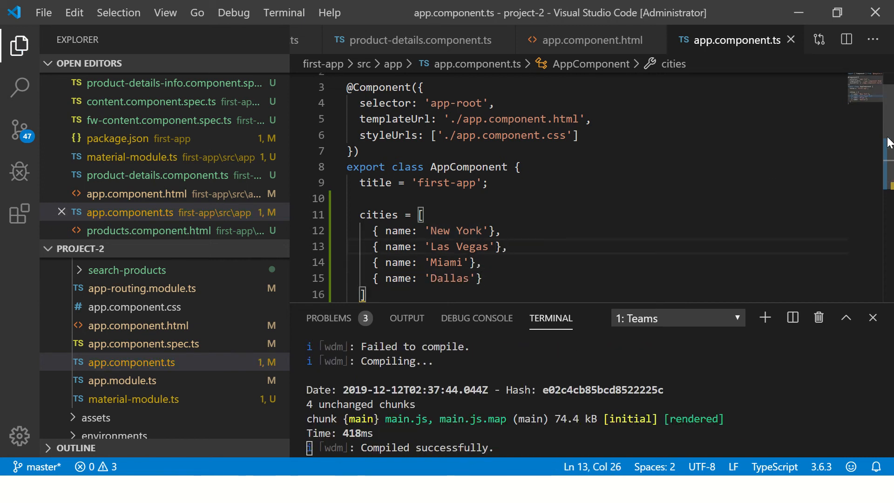
Step: Close the cities array with a semicolon so app.component.ts compiles
text(;)
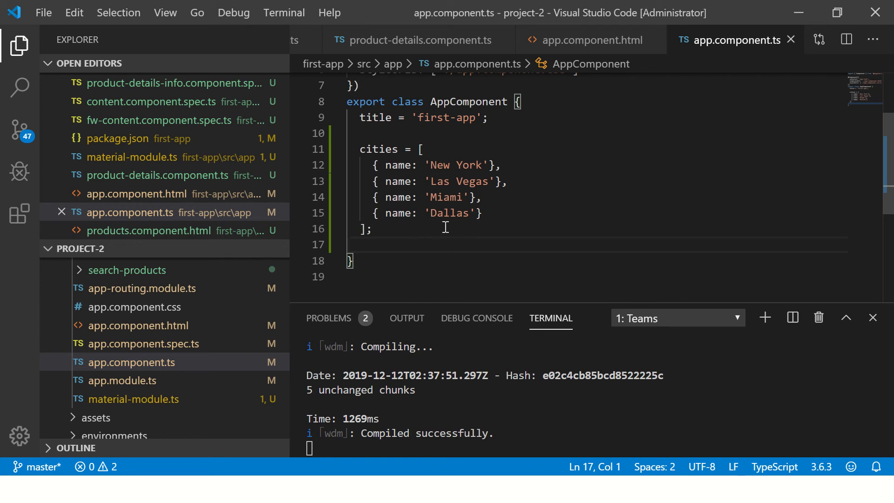
mouse_move(400, 166)
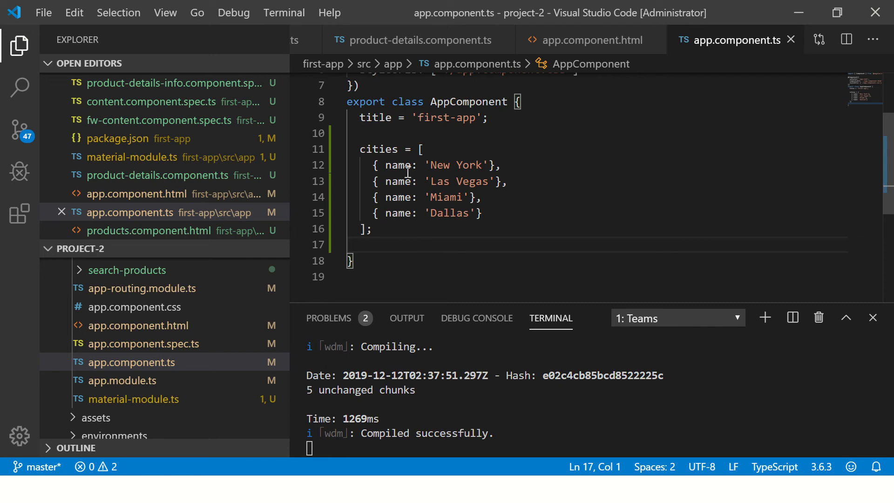
mouse_move(428, 208)
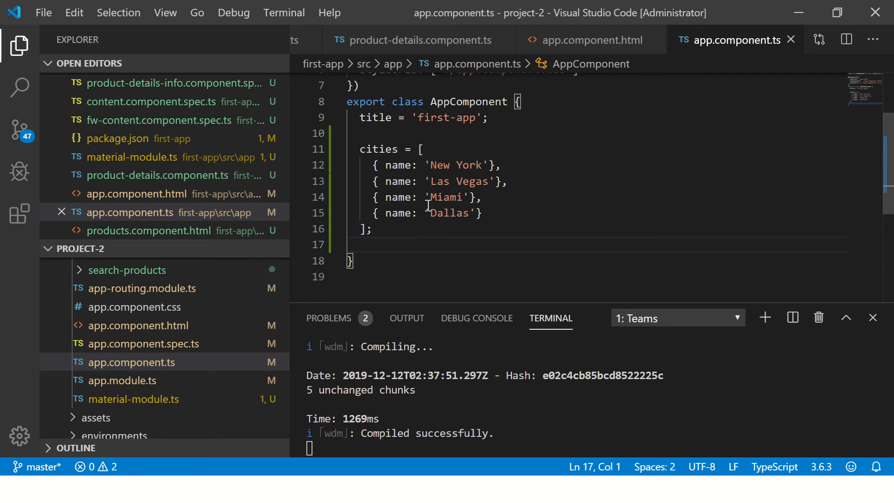
mouse_move(416, 245)
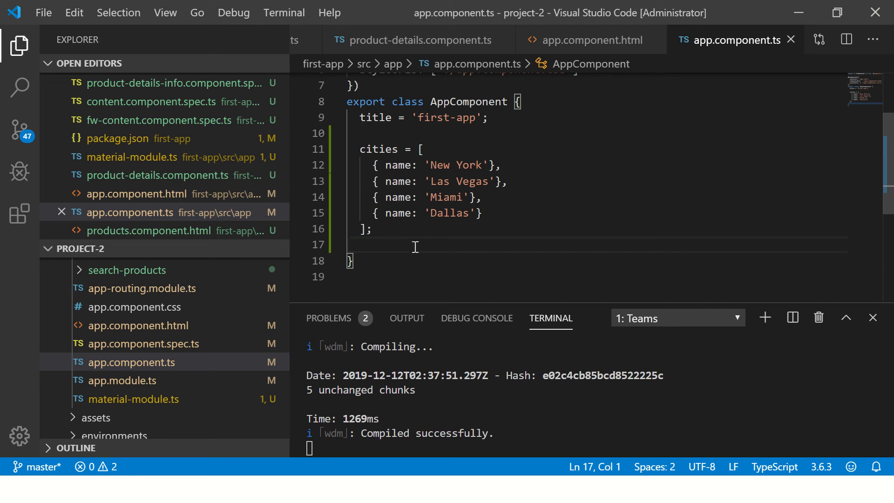
mouse_move(456, 202)
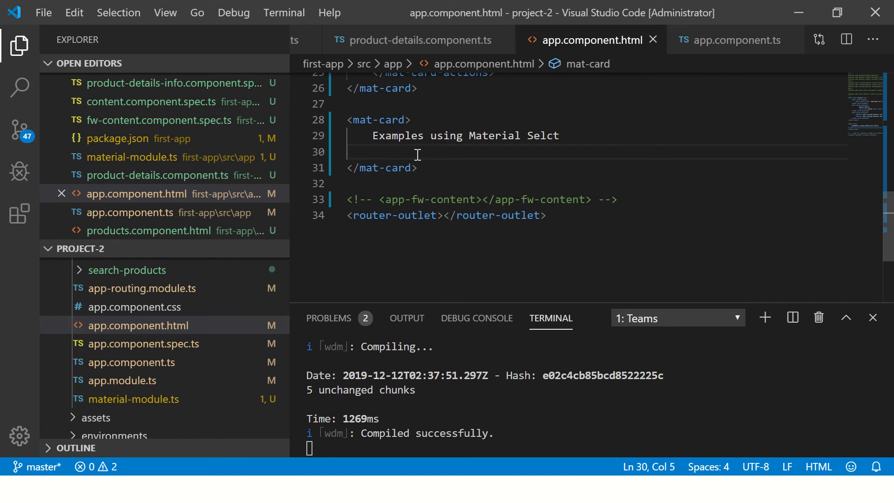
mouse_move(577, 199)
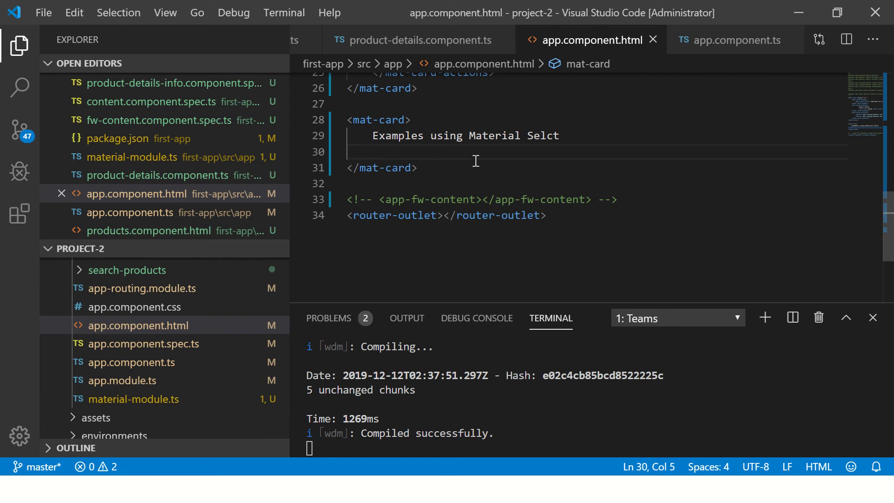
Step: Add a <mat-select> with mat-options One, Two and Three to the card and save
text(<mat-select>)
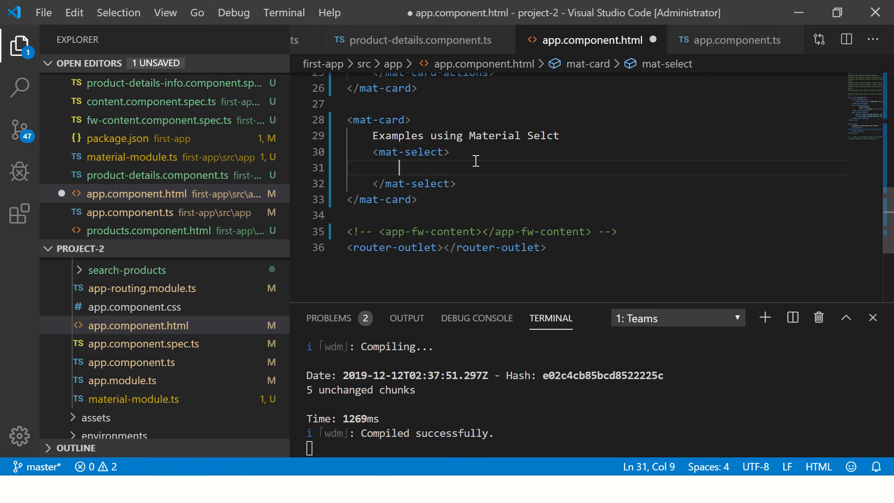
text(<mat-option)
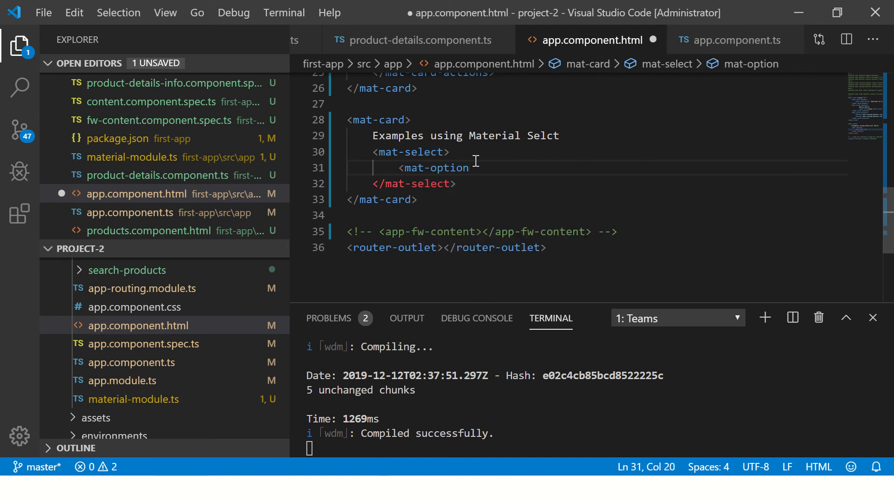
text(>One</mat-option>)
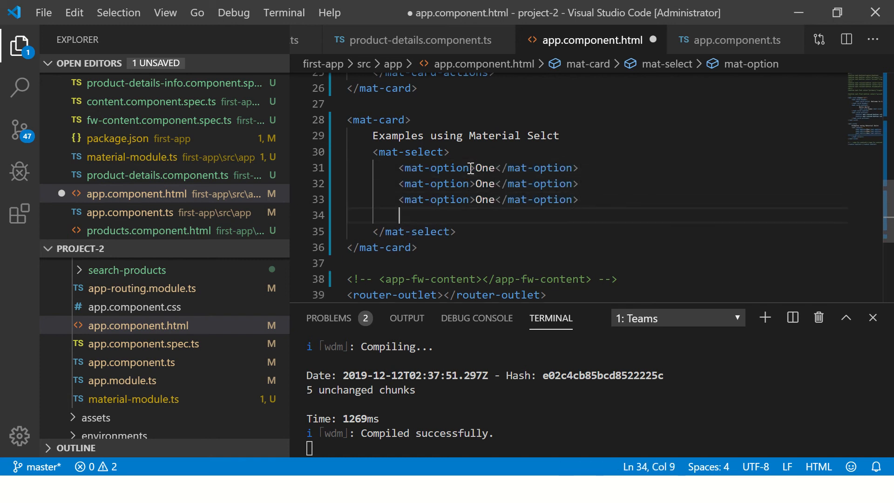
key(ctrl+s)
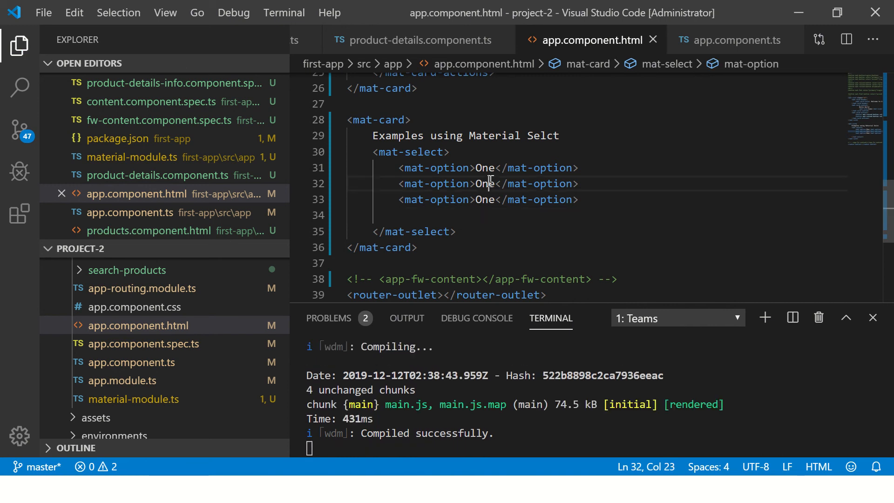
text(Two)
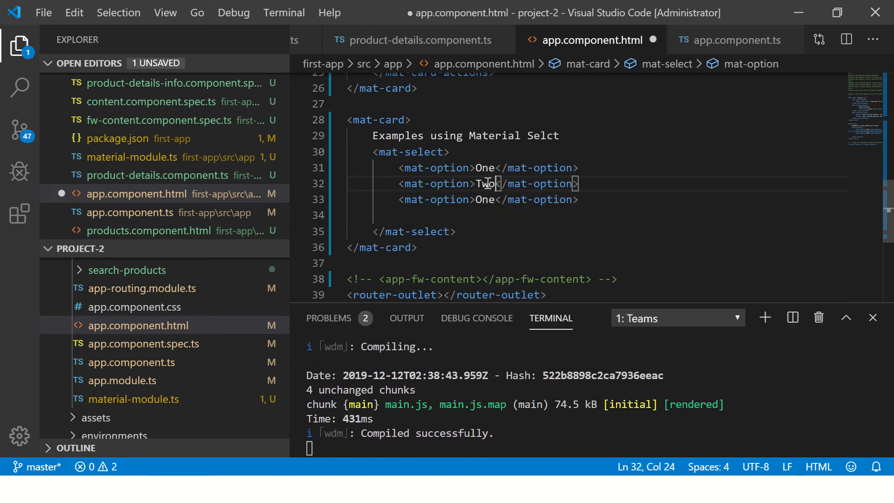
text(Tree)
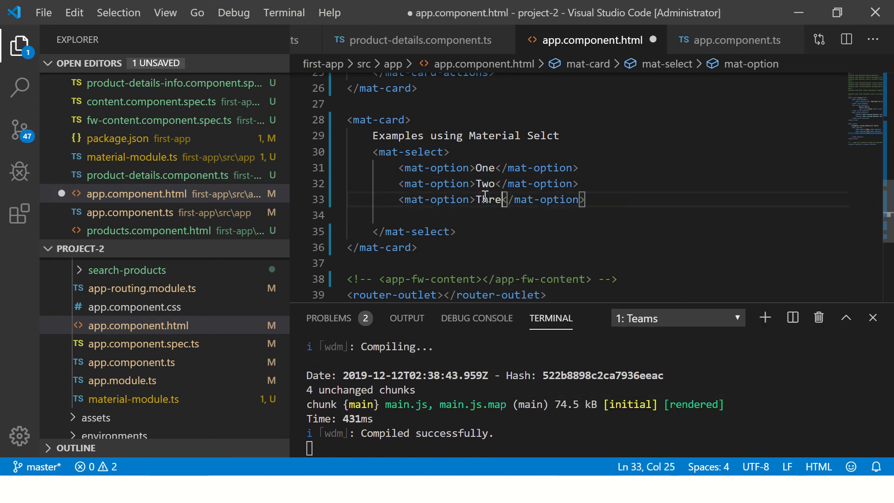
key(Alt+Tab)
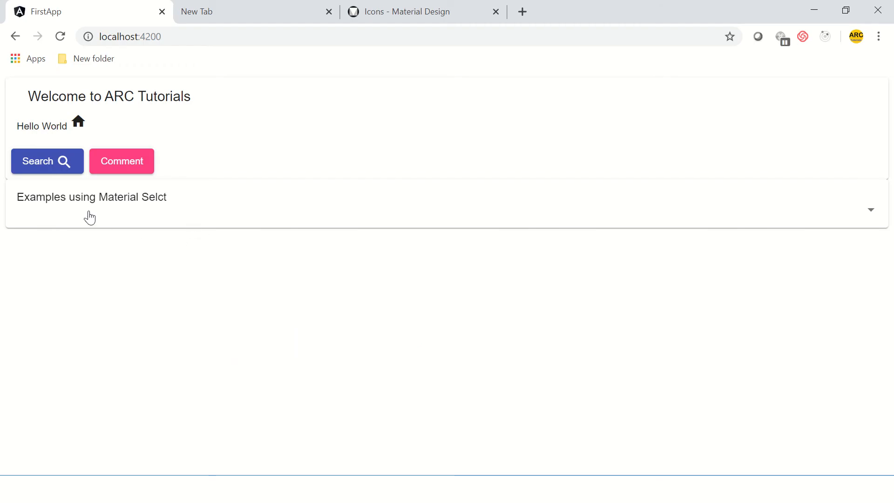
mouse_move(335, 213)
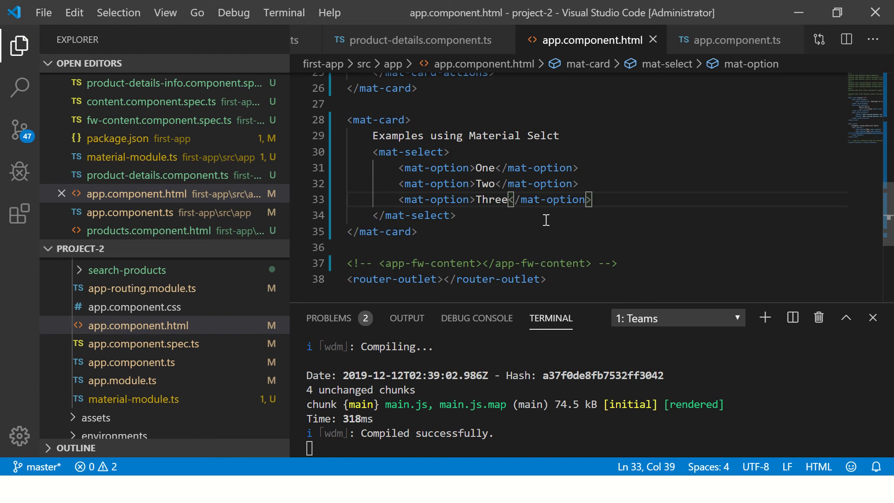
click(457, 215)
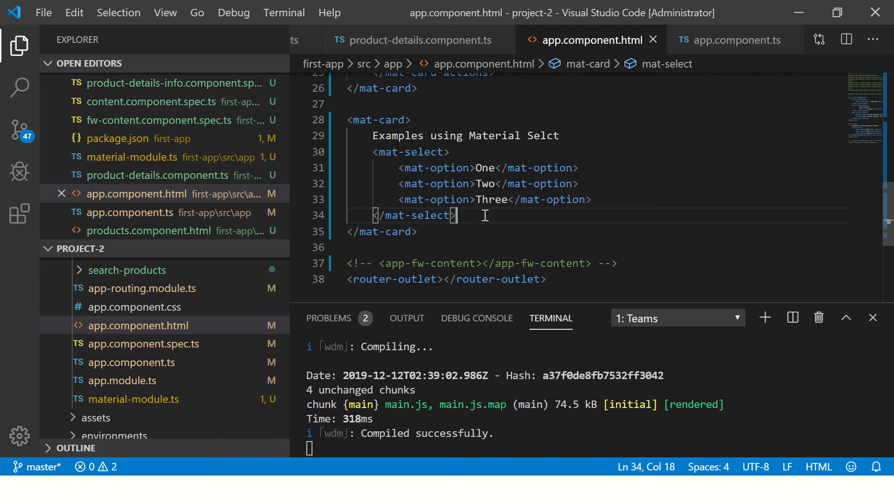
mouse_move(492, 167)
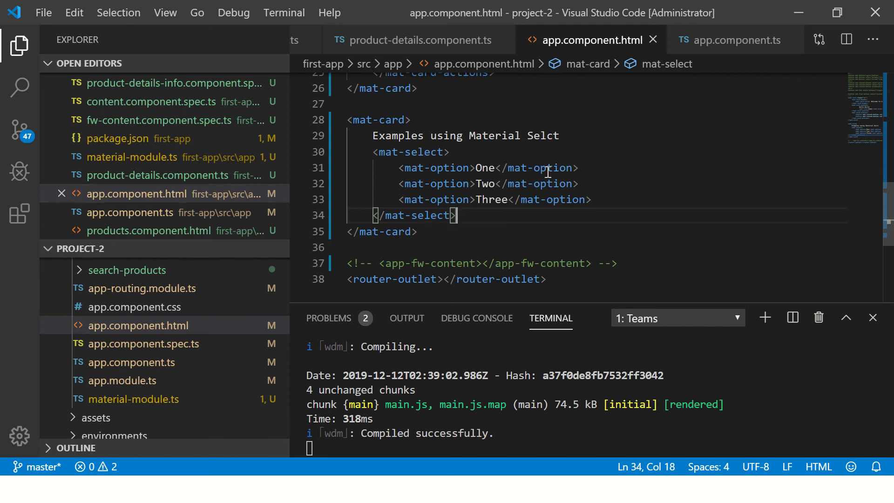
mouse_move(431, 168)
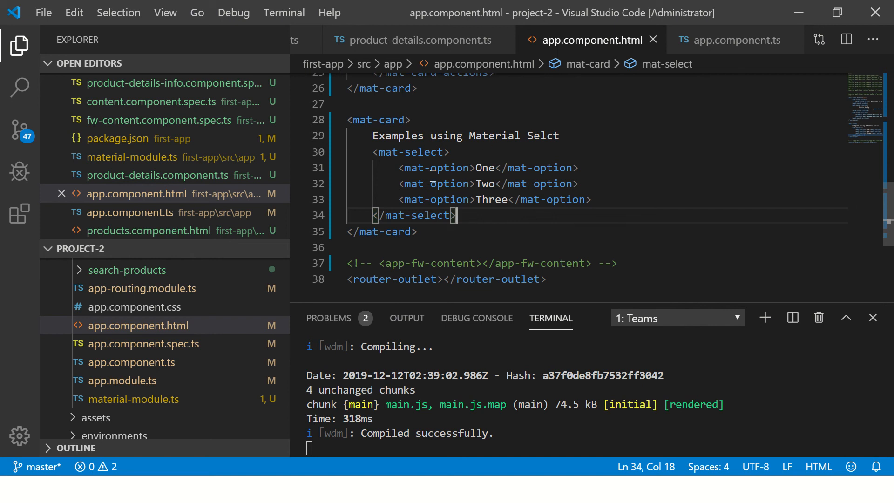
mouse_move(168, 365)
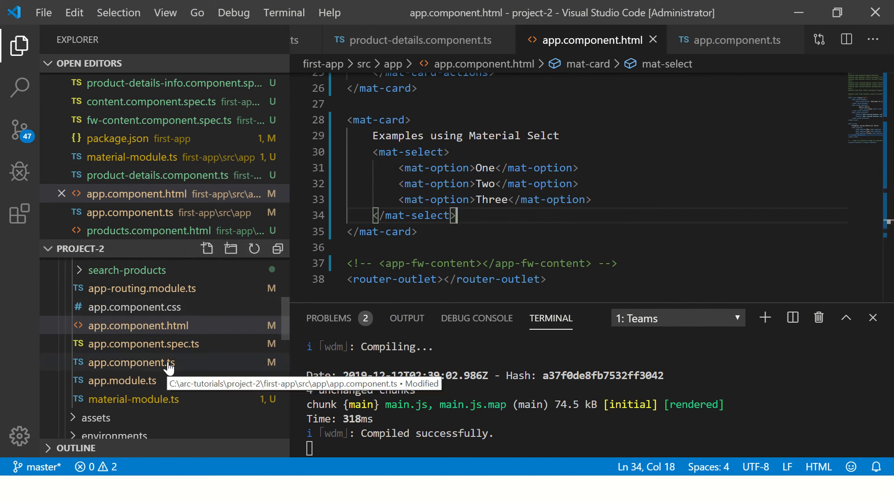
click(122, 380)
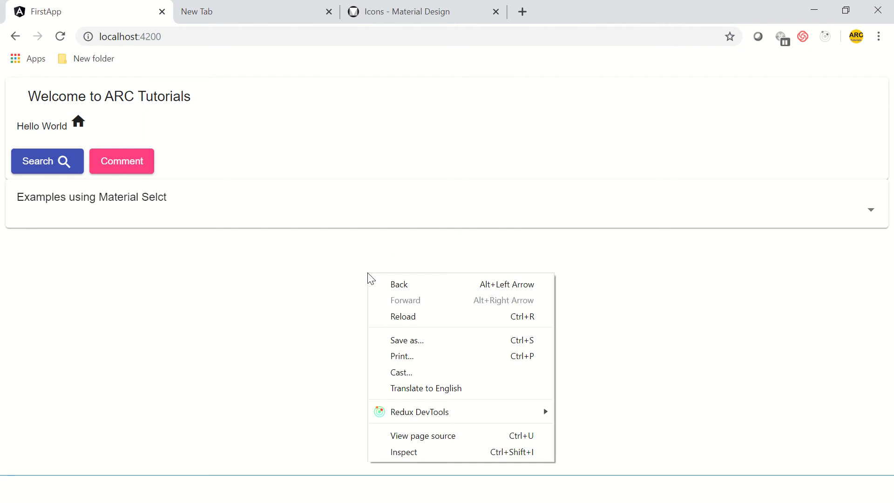
Step: Read the DevTools console error requiring BrowserAnimationsModule or NoopAnimationsModule
click(403, 452)
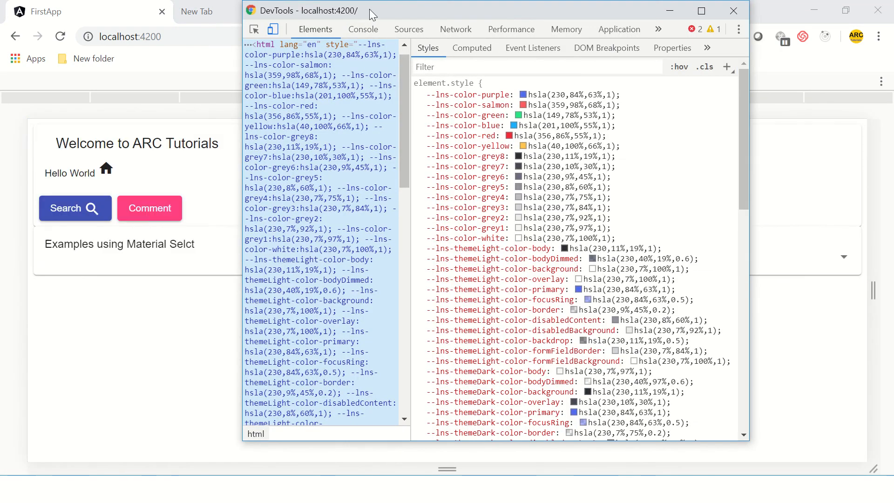
click(364, 28)
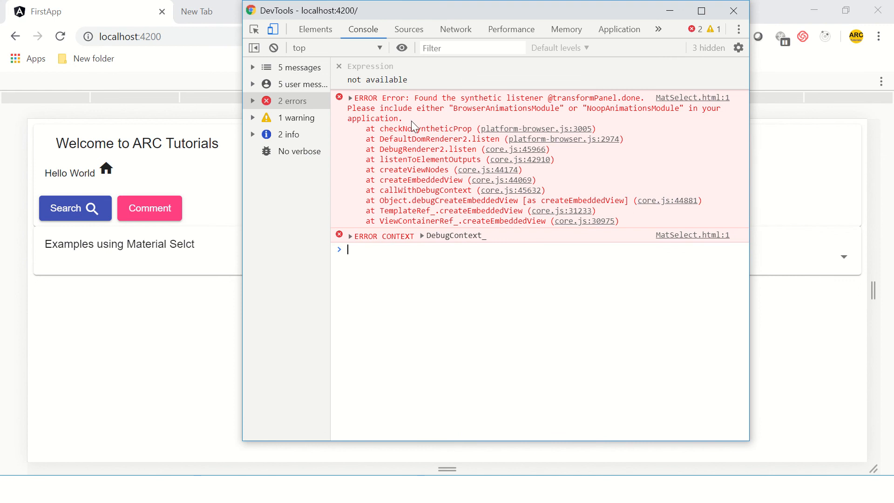
click(350, 98)
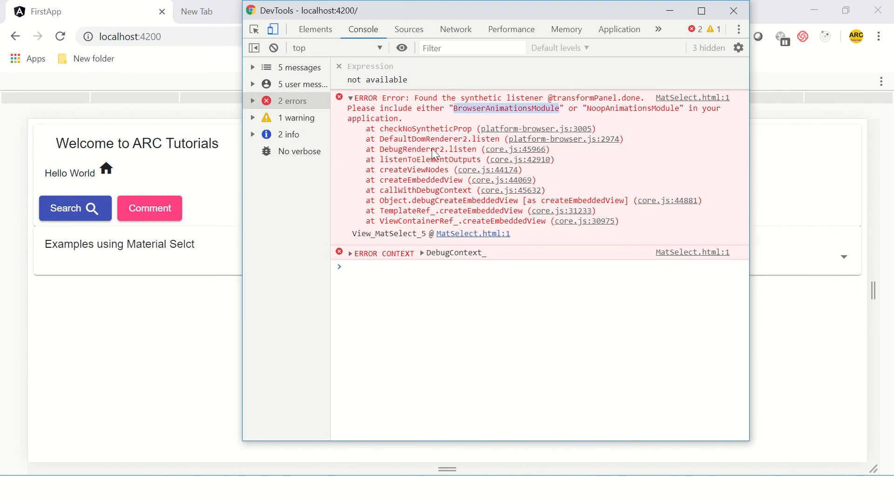
click(729, 11)
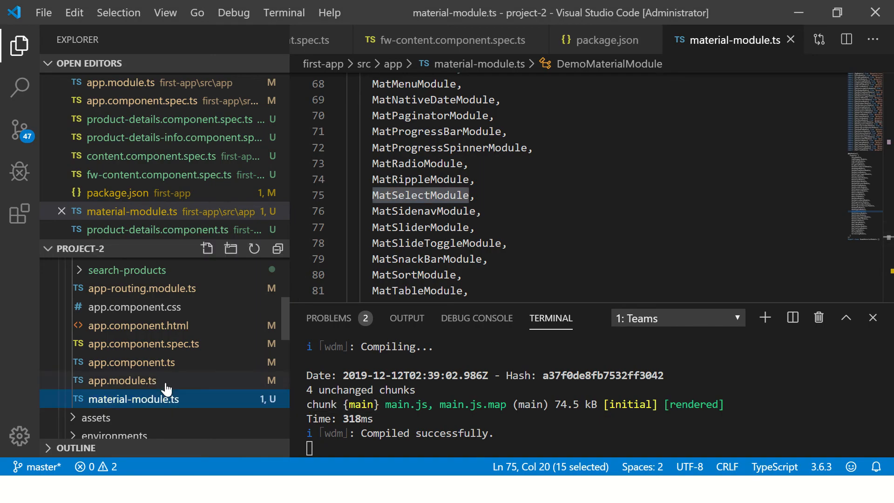
Step: Add BrowserAnimationsModule to app.module.ts imports and confirm material-module.ts lacks it
click(122, 380)
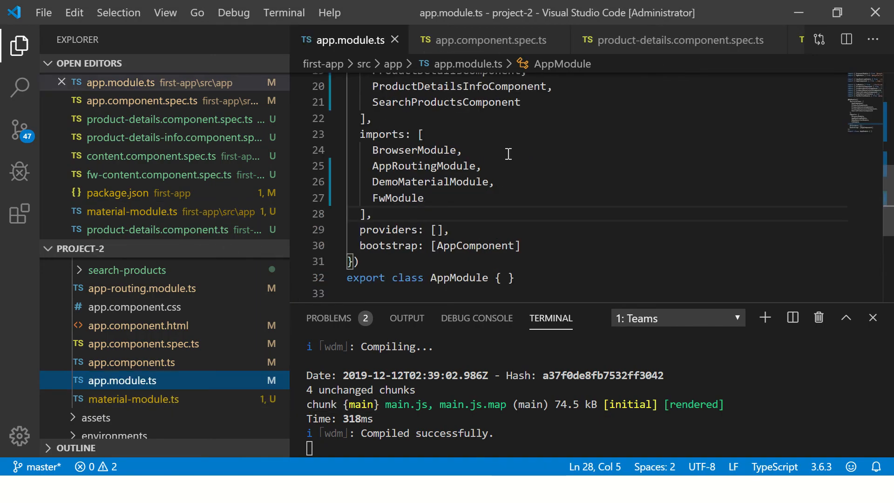
text(BrowserAnimationsModule,)
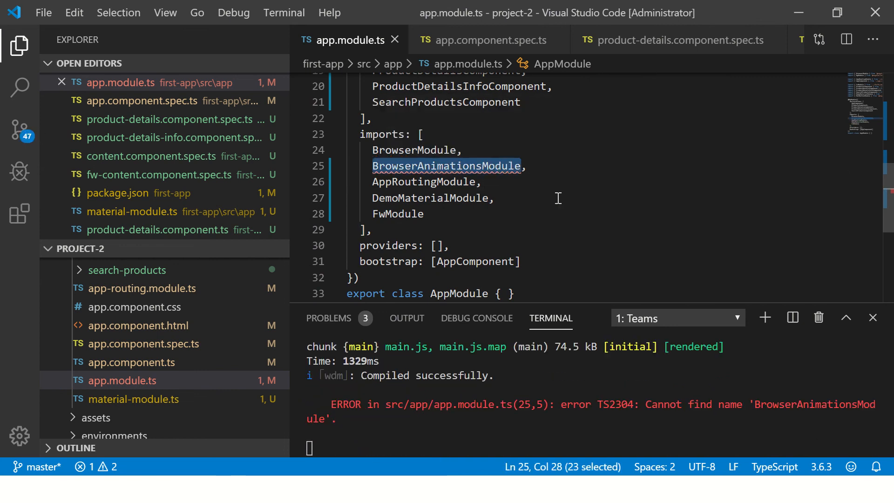
click(134, 399)
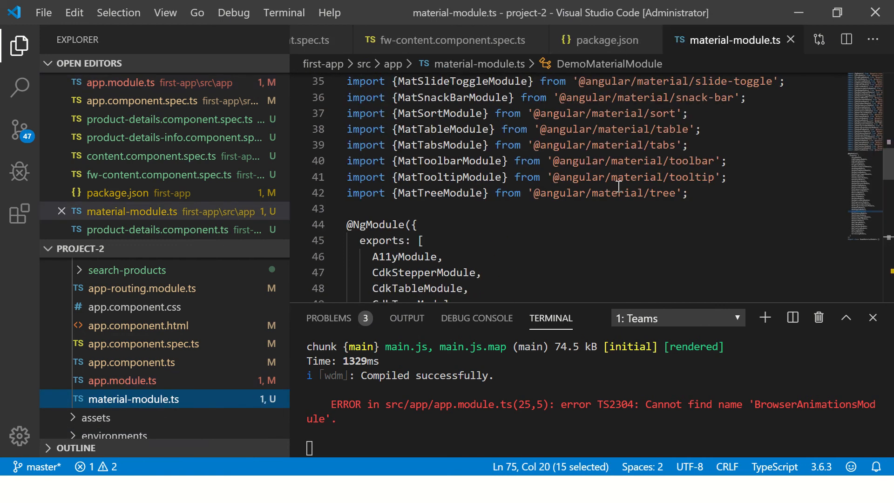
key(Ctrl+F)
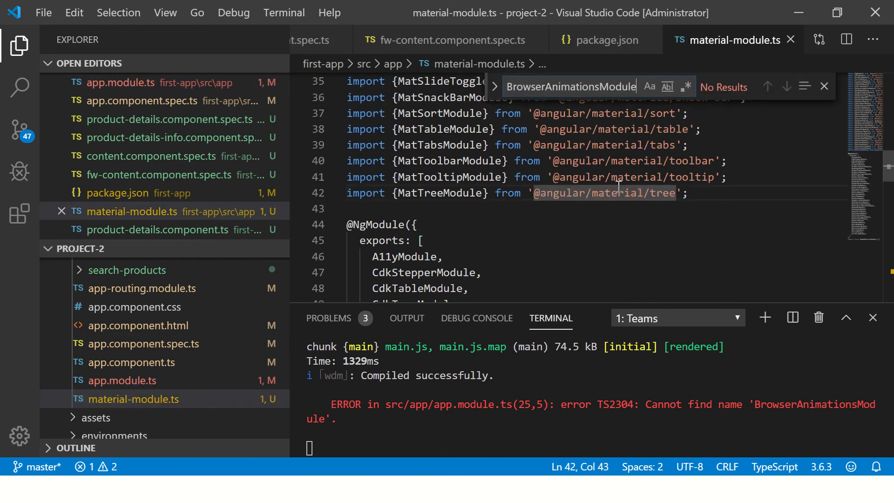
click(824, 87)
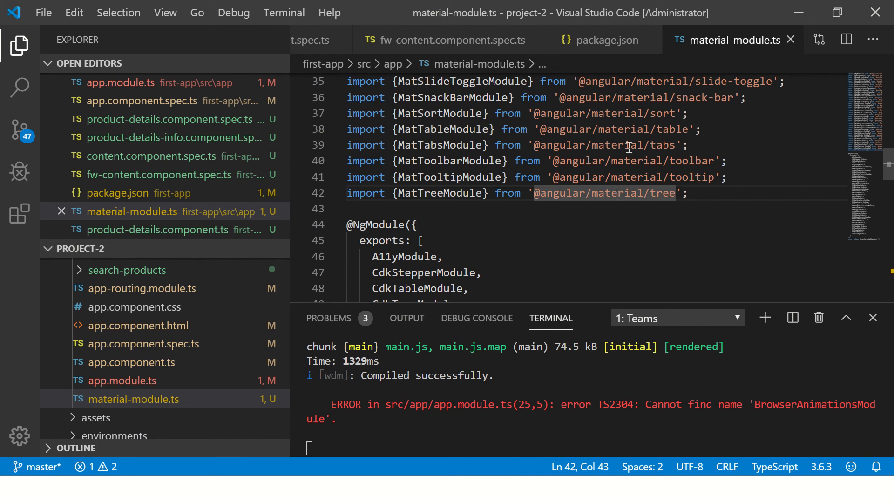
mouse_move(634, 205)
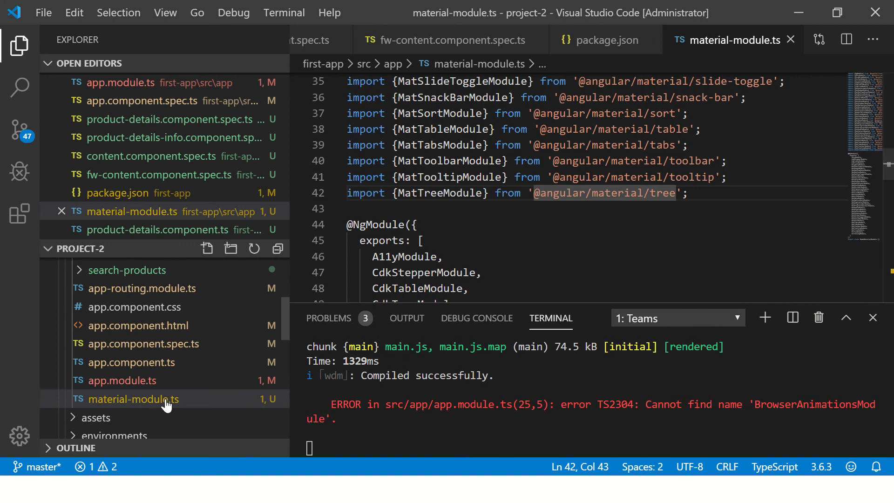
click(122, 380)
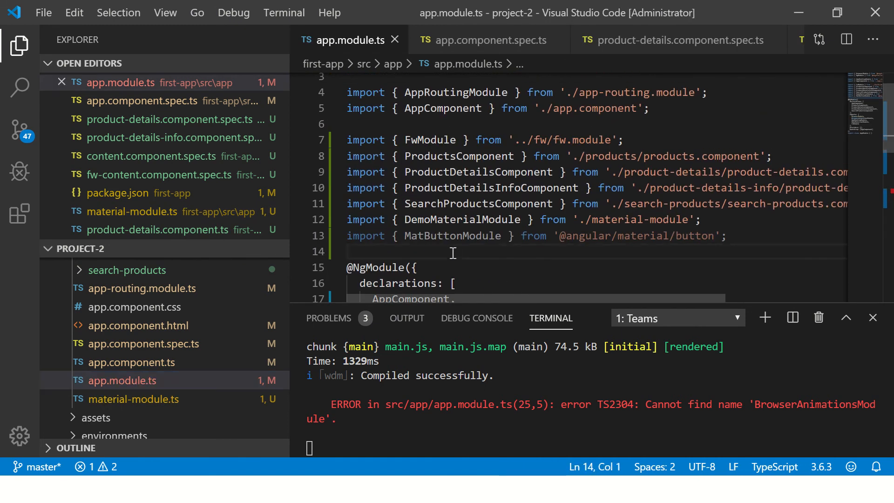
text(import { })
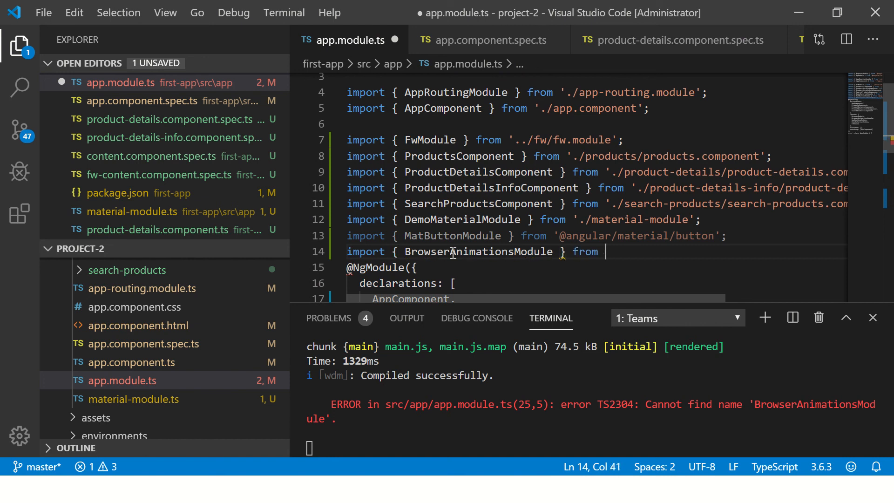
text('@angul)
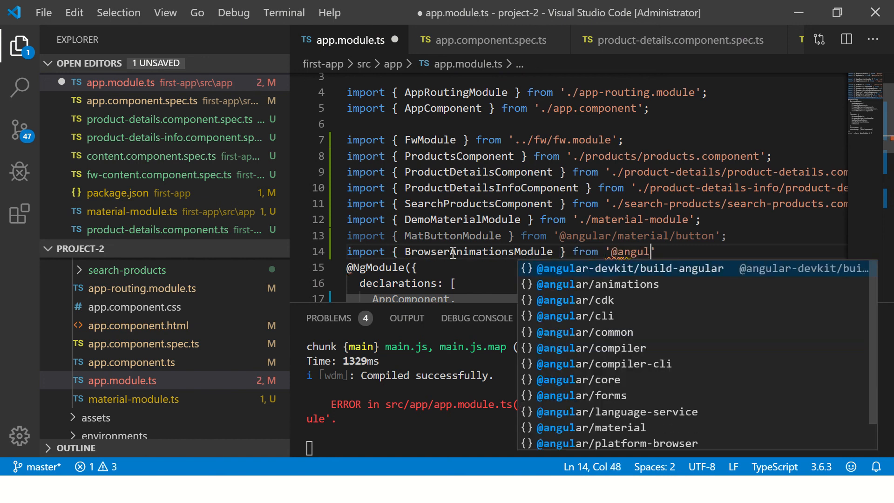
text(/)
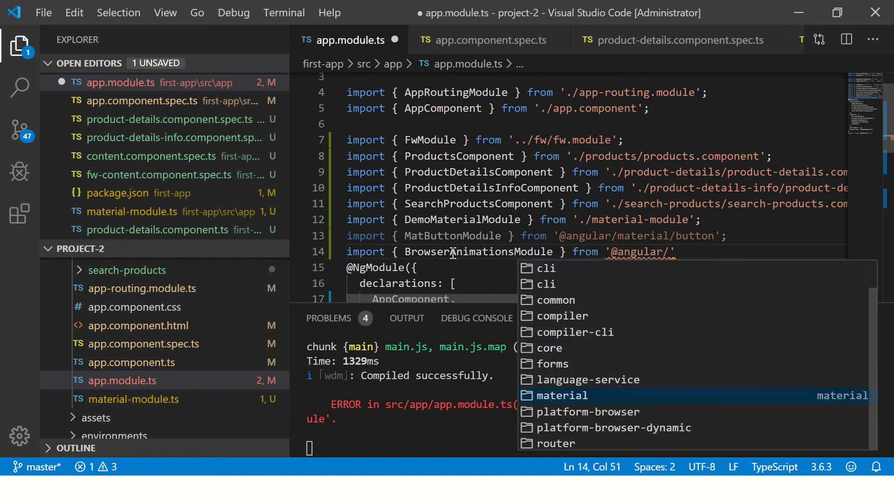
text(platform-browser-dynamic)
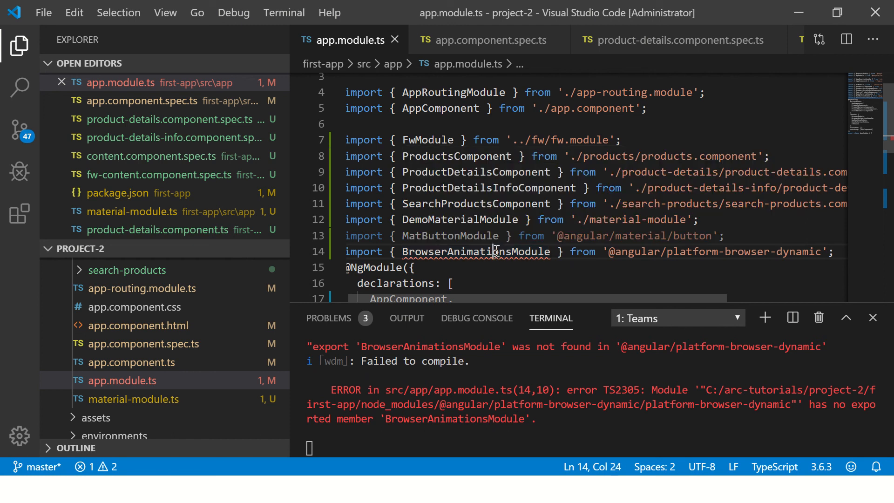
double_click(475, 252)
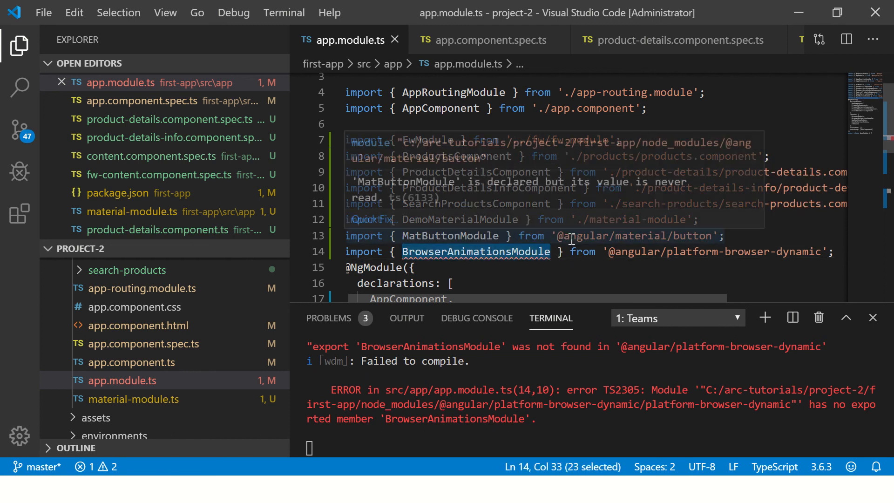
click(721, 252)
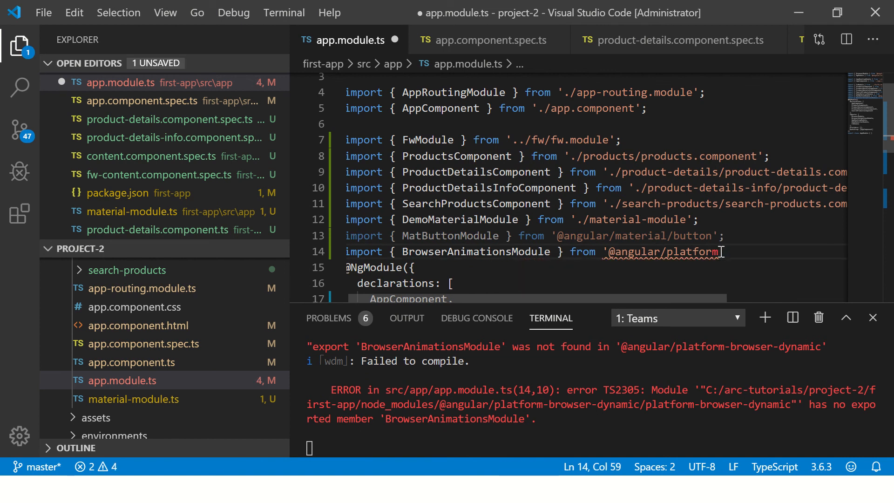
text(b)
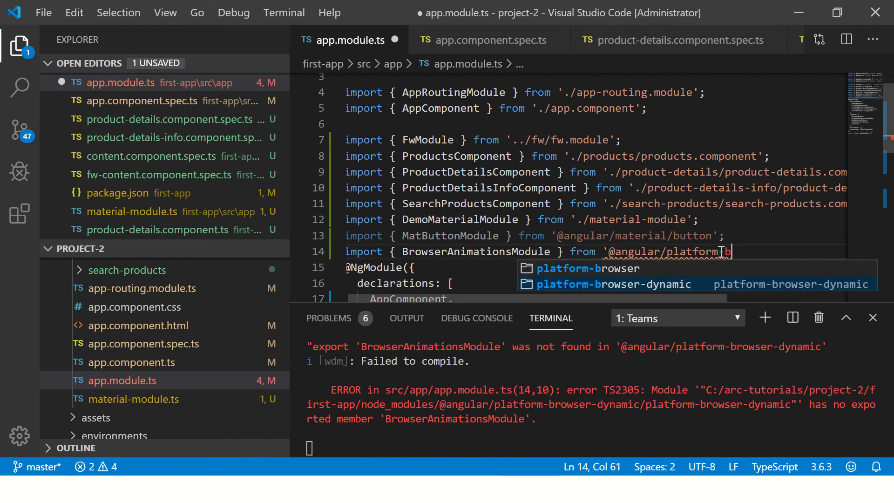
text(browser-d)
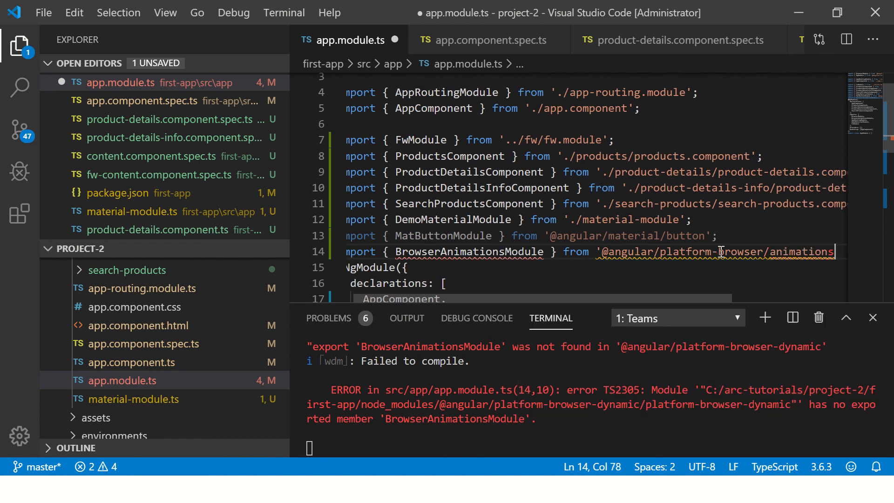
key(Ctrl+S)
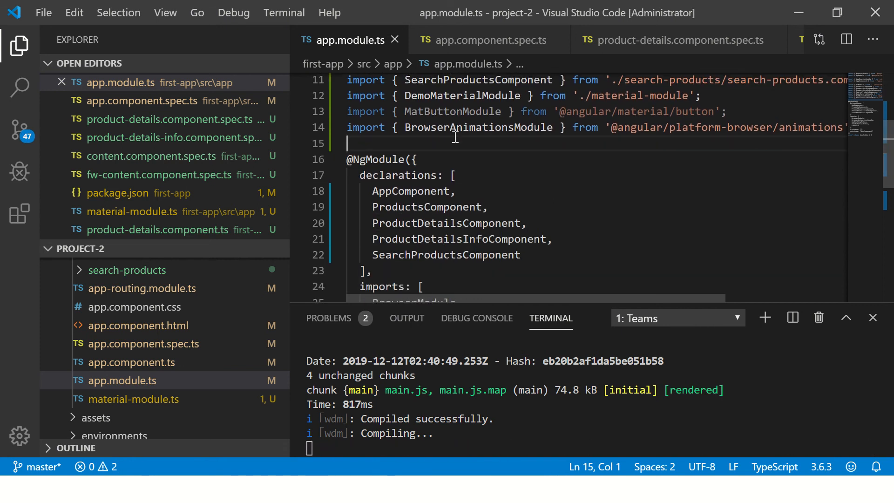
Step: In Chrome, open the Material select dropdown to see options One, Two and Three
double_click(479, 127)
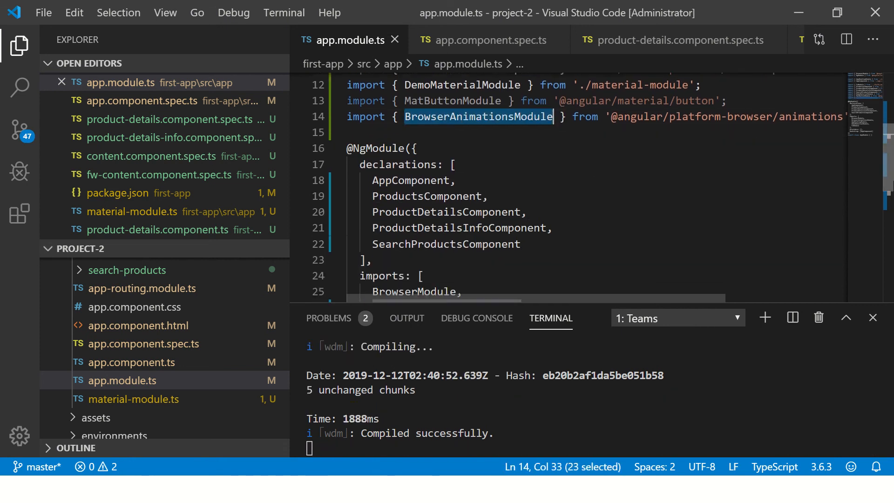
scroll(down, 3)
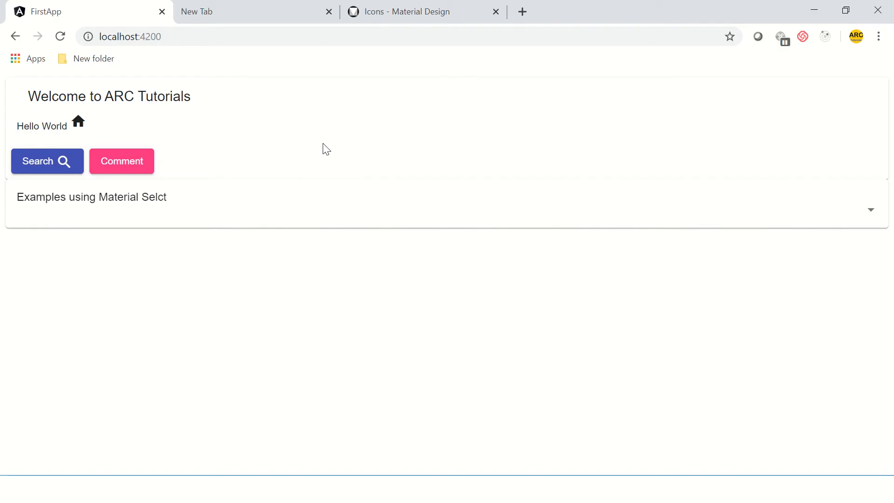
mouse_move(872, 223)
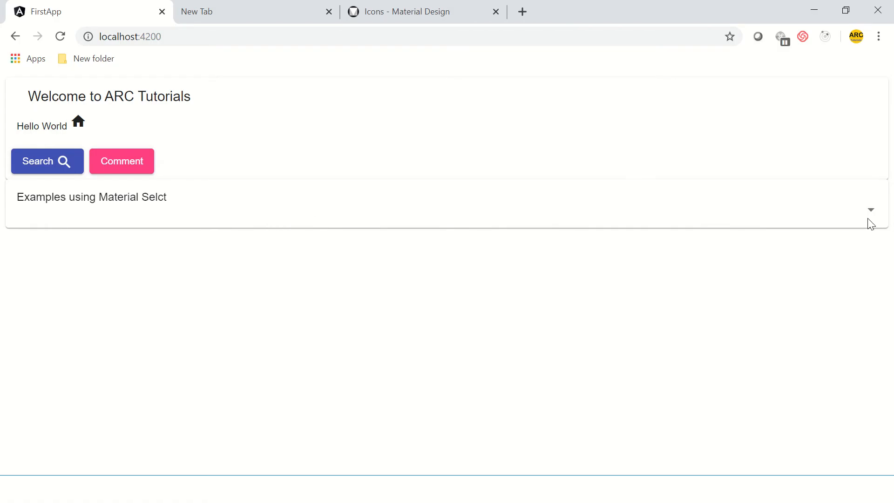
click(870, 210)
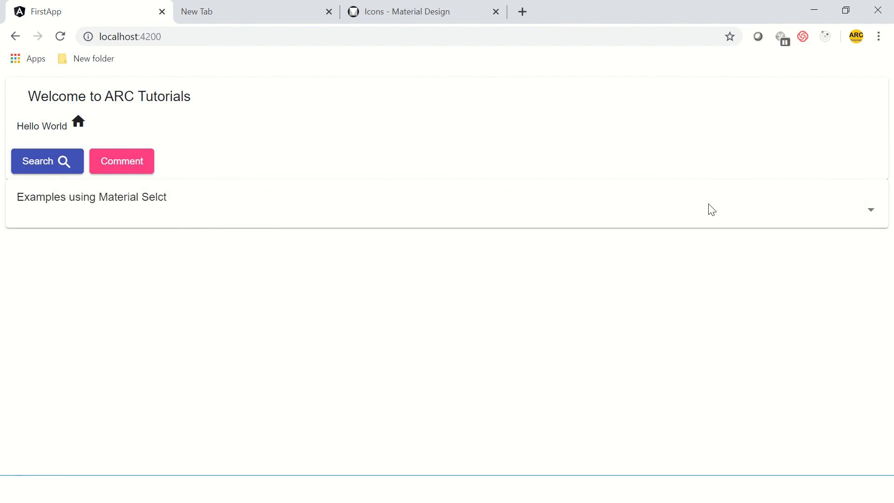
click(870, 209)
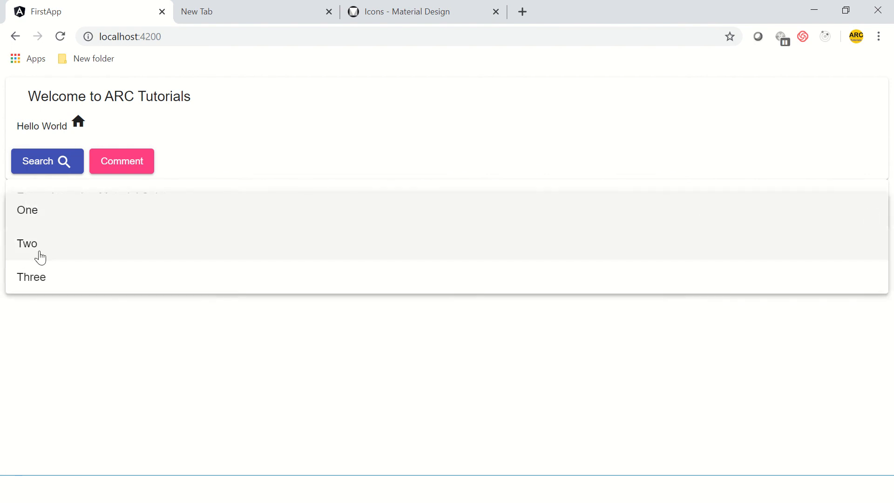
click(27, 244)
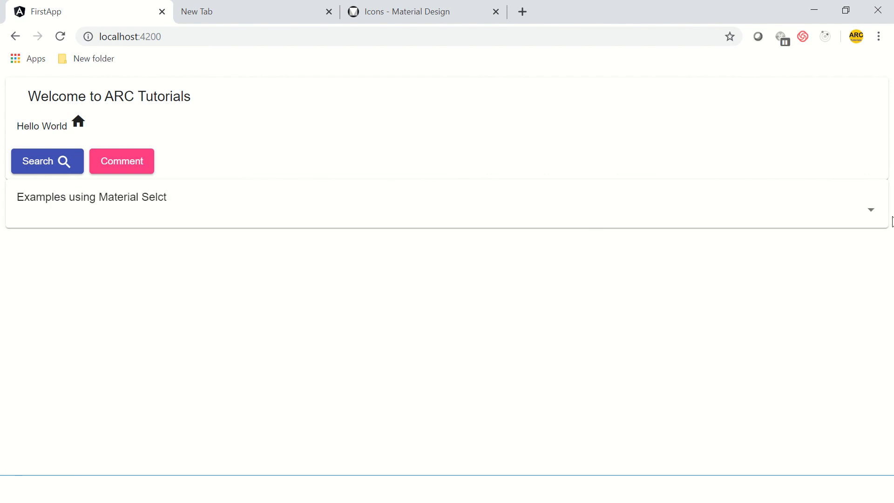
click(870, 210)
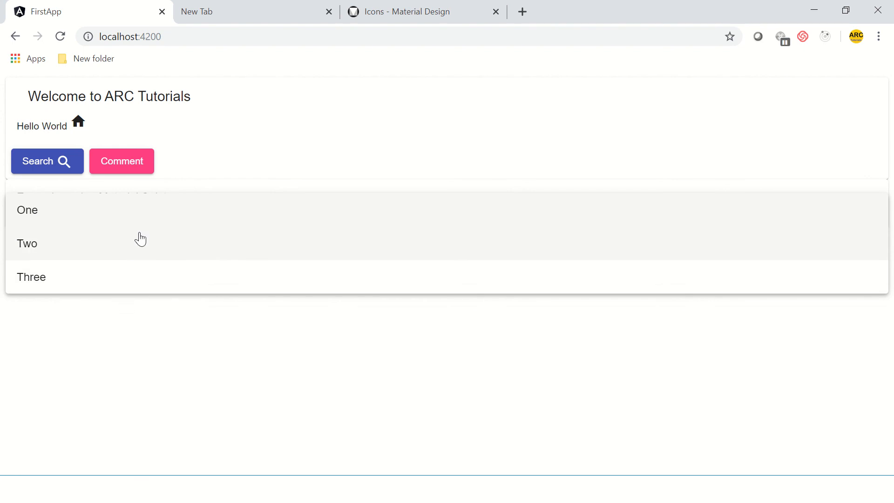
key(Alt+Tab)
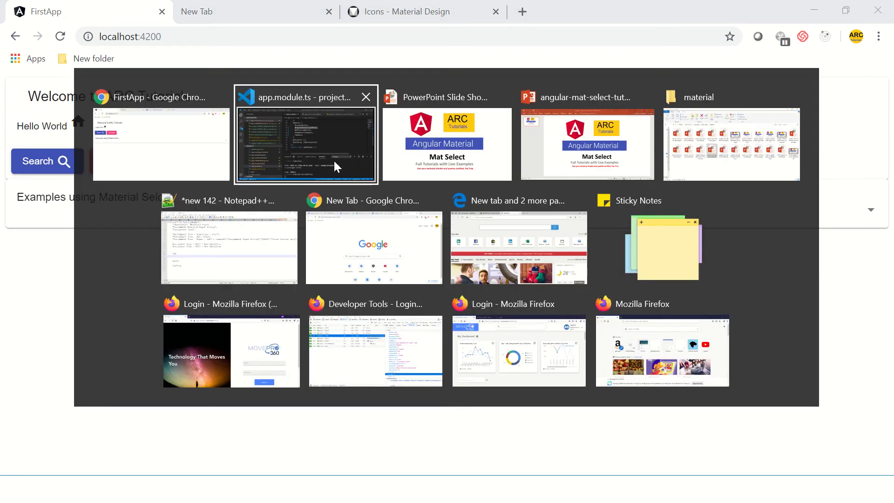
Step: Add style="width:200px" to the mat-select in app.component.html
click(305, 144)
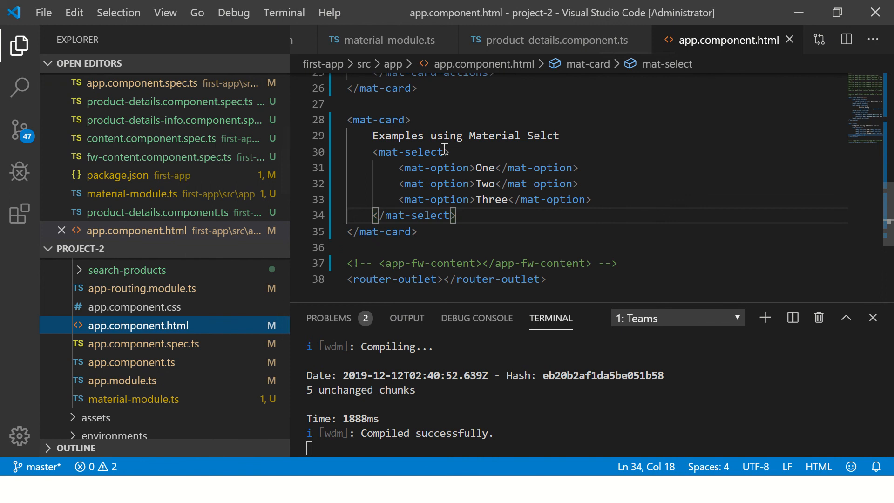
text(style=)
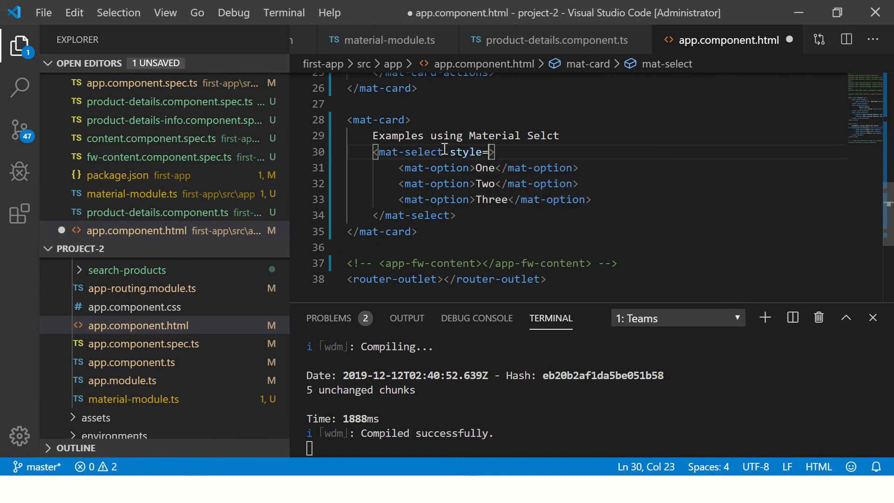
text("width:")
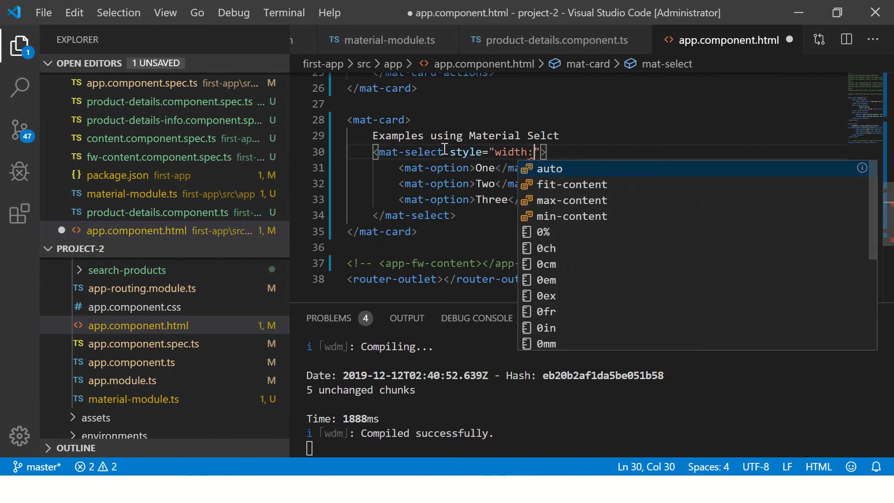
text(200px)
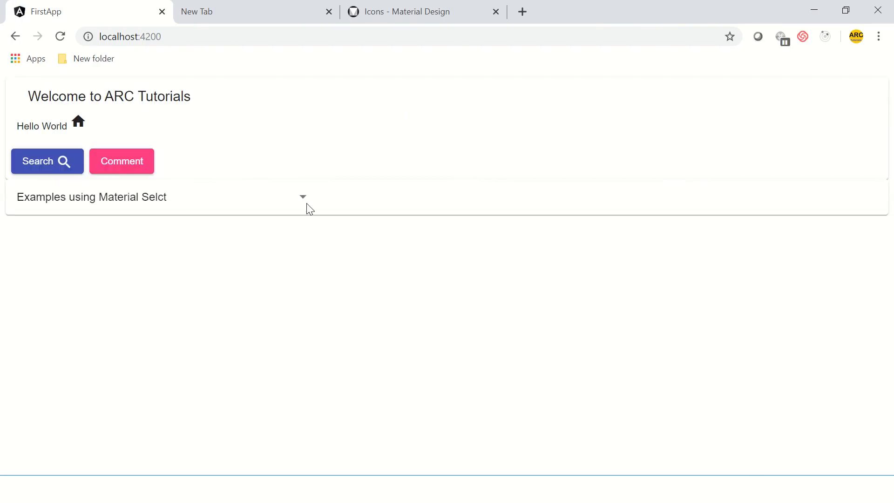
mouse_move(267, 204)
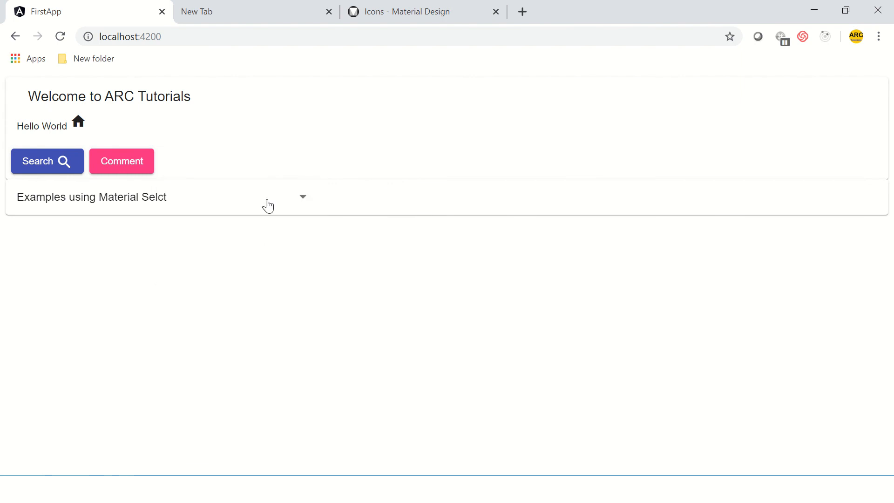
mouse_move(247, 203)
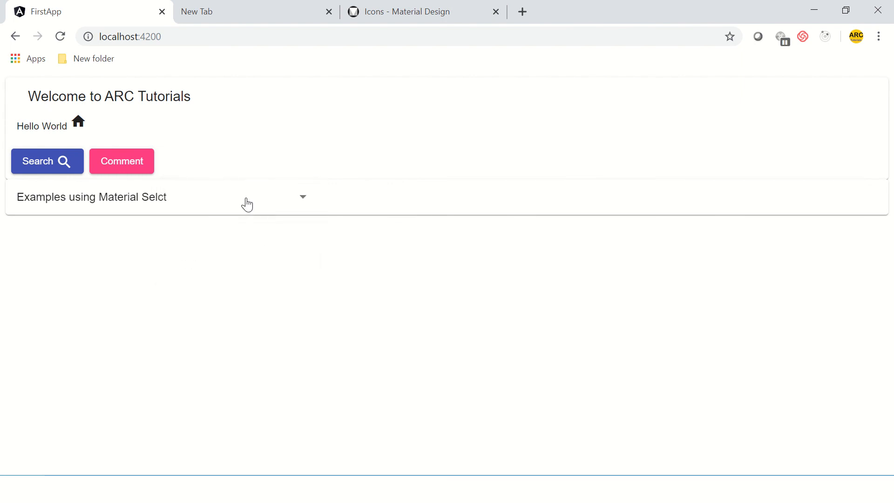
click(304, 198)
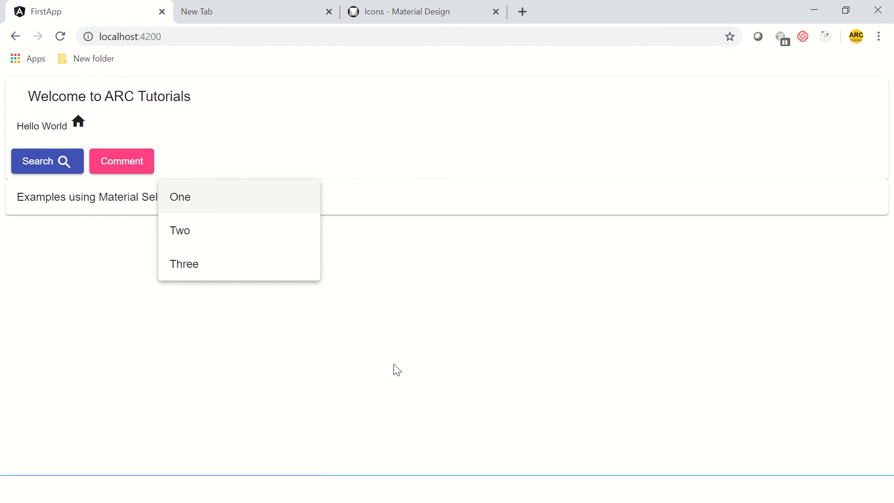
mouse_move(441, 384)
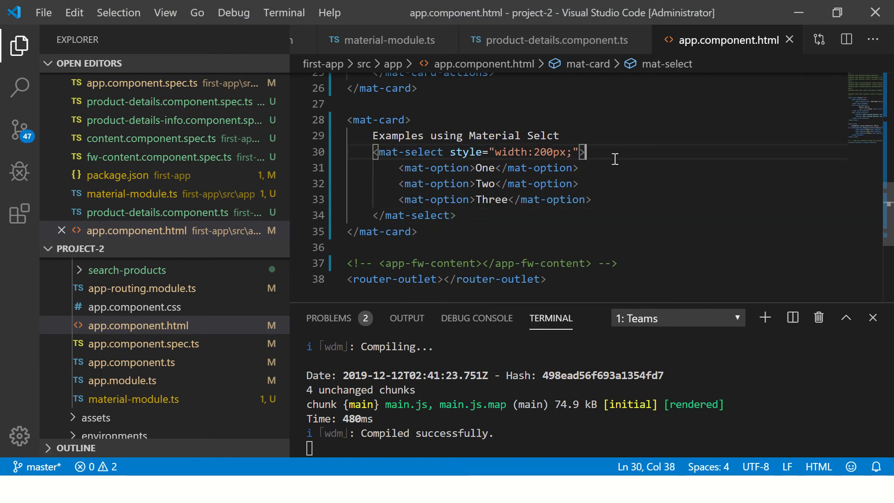
Step: Duplicate the mat-card block and extend its title with 'using Dynamic values'
click(379, 119)
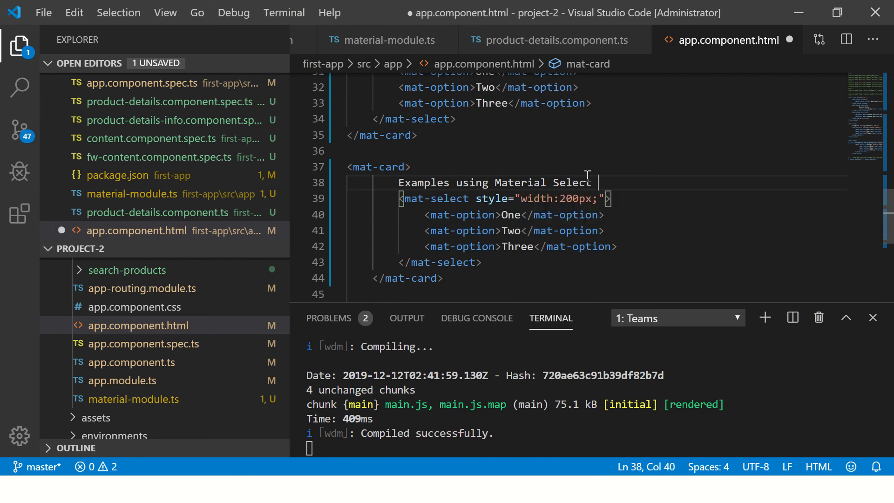
text(using Dynamic values)
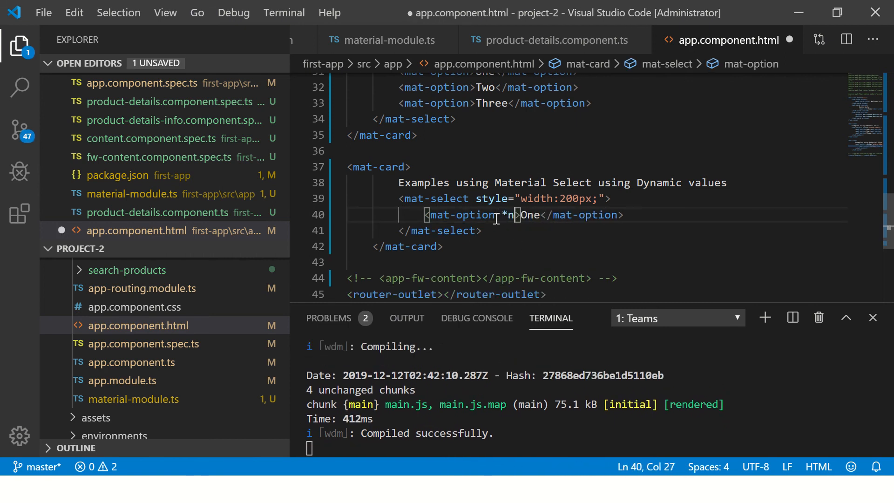
Step: Replace the options with one <mat-option *ngFor="let option of cities"> showing {{ option }}
text(gFor="")
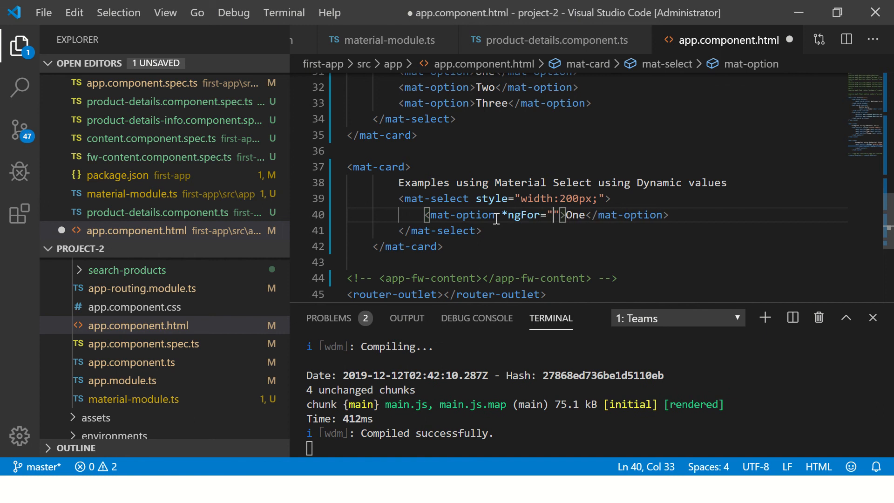
text(let opt)
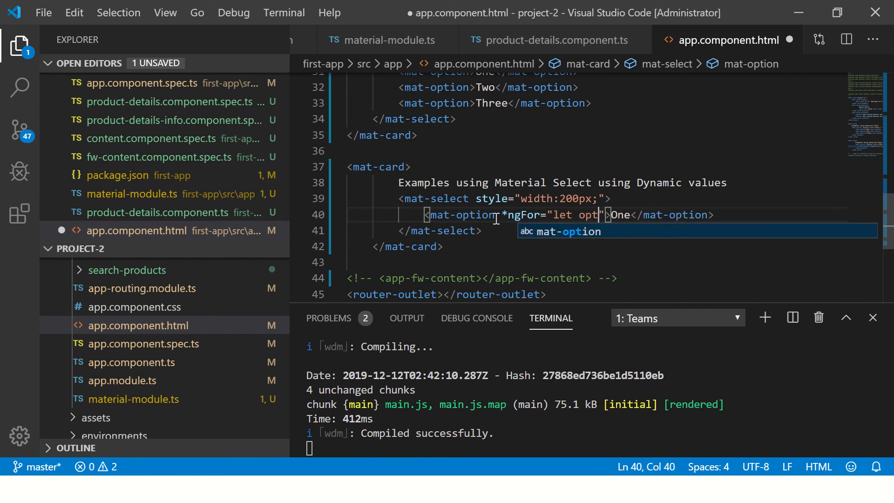
text(ion of)
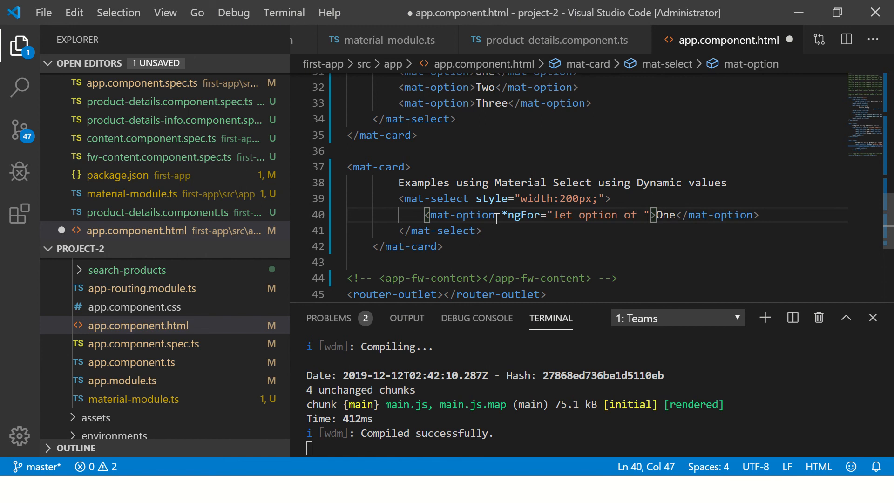
text(cities)
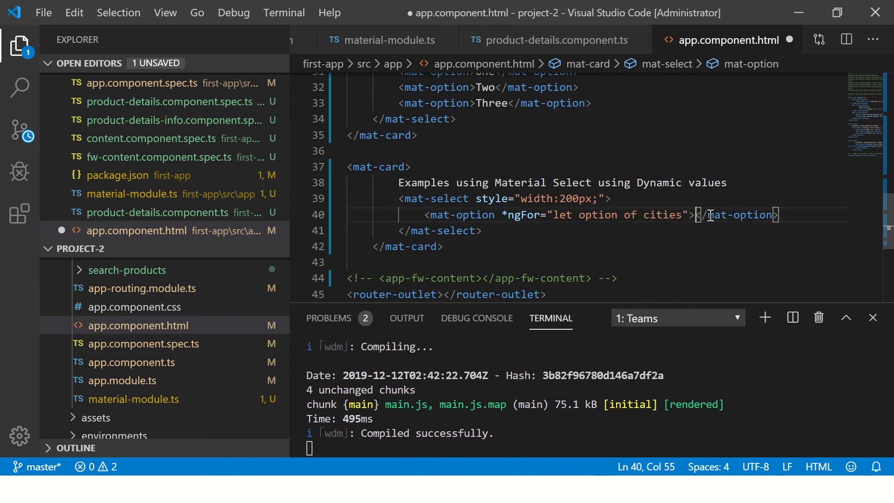
text({{ }})
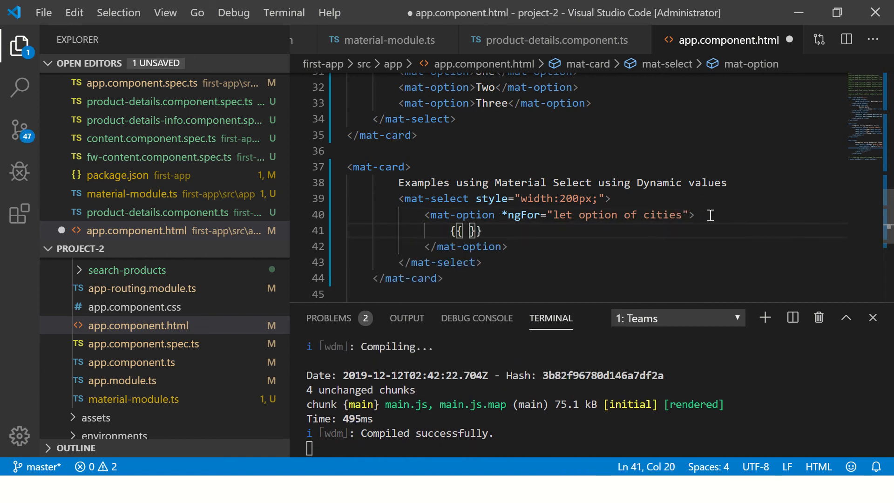
text(option)
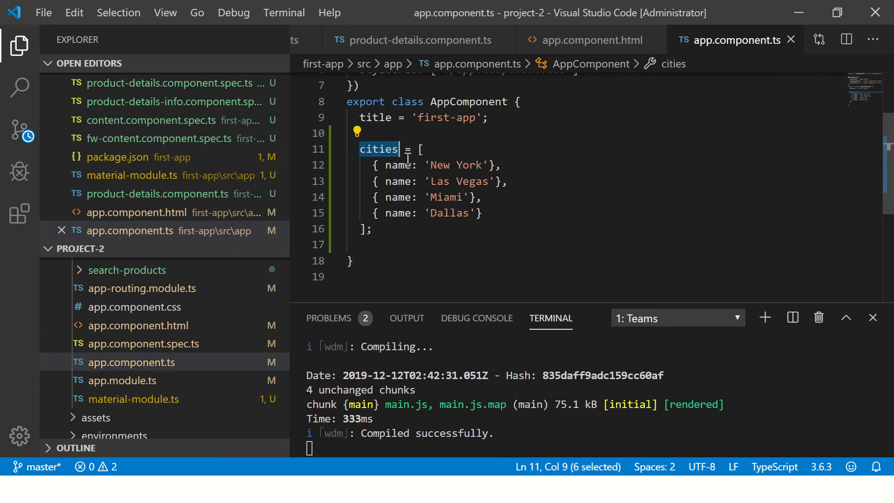
Step: Check the cities array's name field in app.component.ts and bind the option to {{ option.name }}
double_click(398, 164)
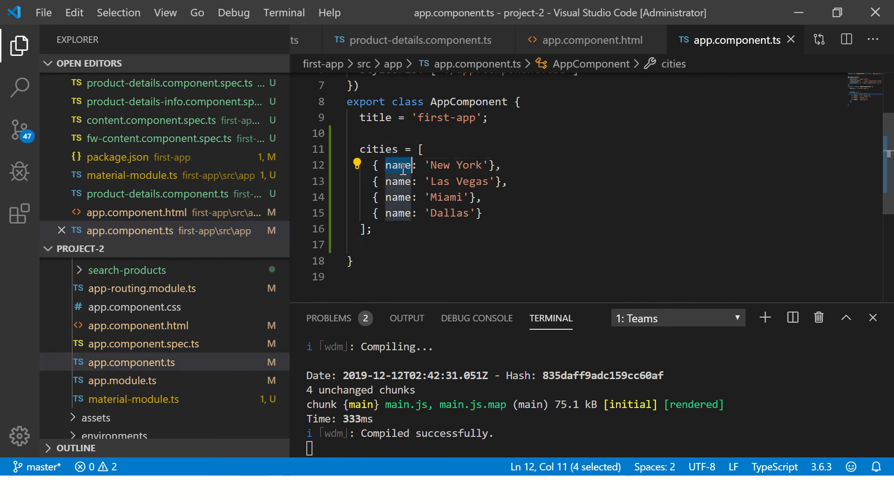
click(589, 40)
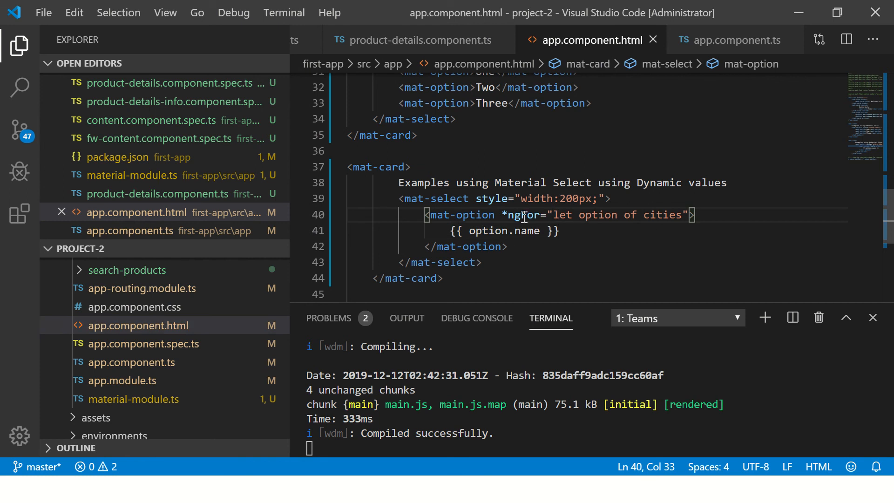
double_click(528, 231)
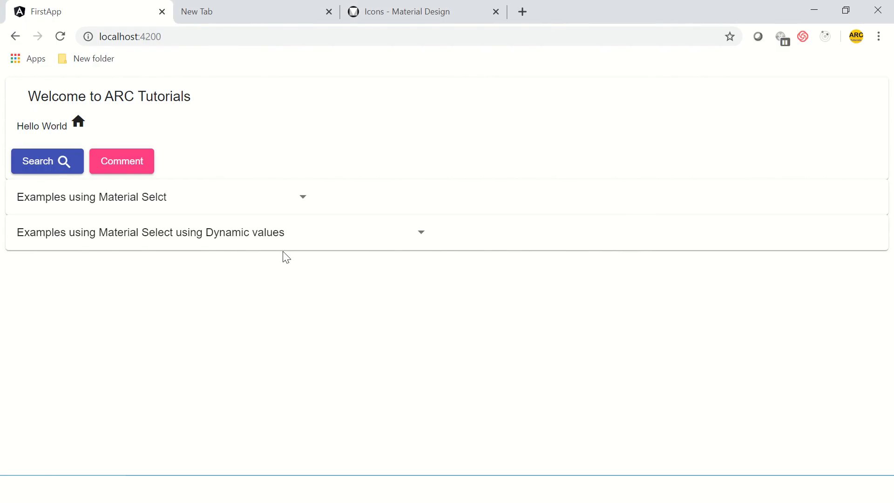
click(420, 232)
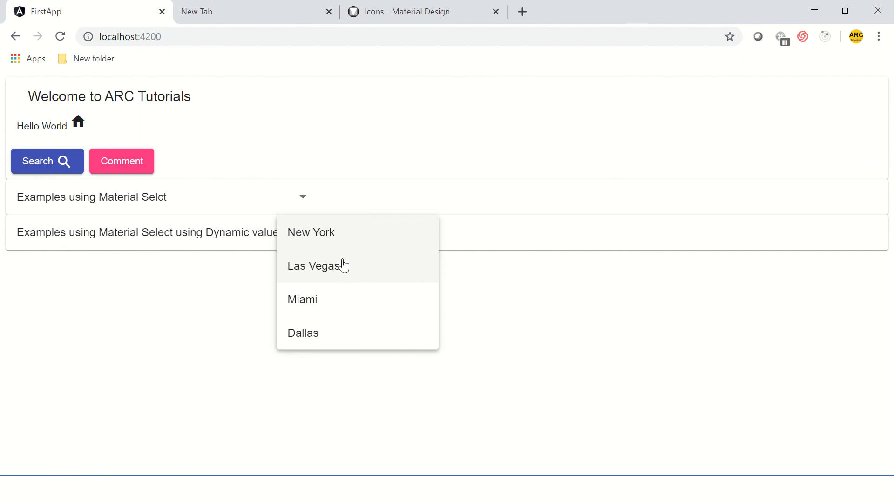
mouse_move(493, 304)
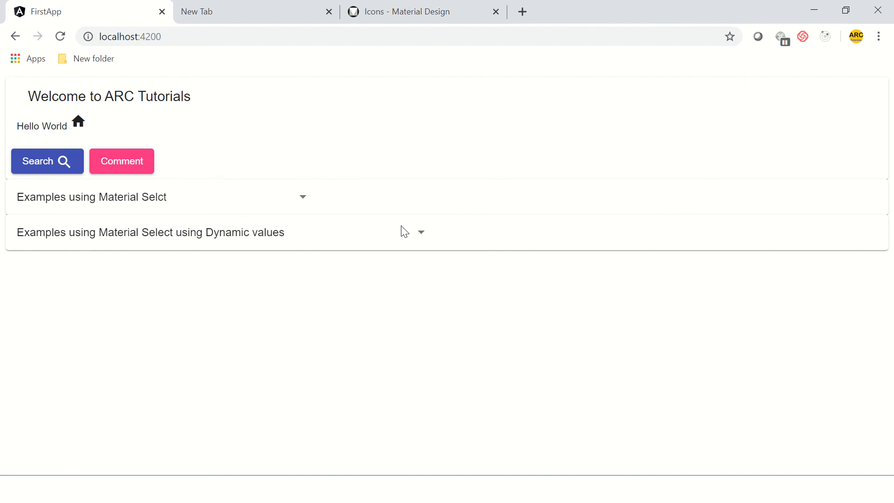
click(421, 232)
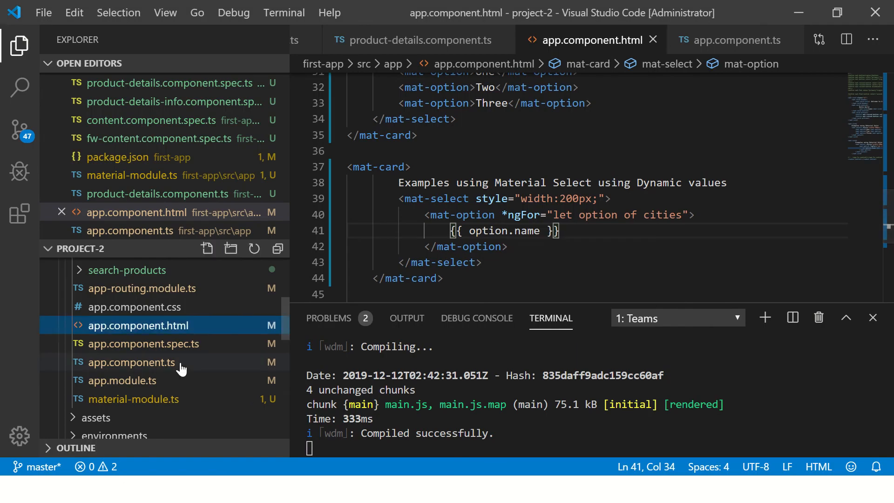
click(131, 362)
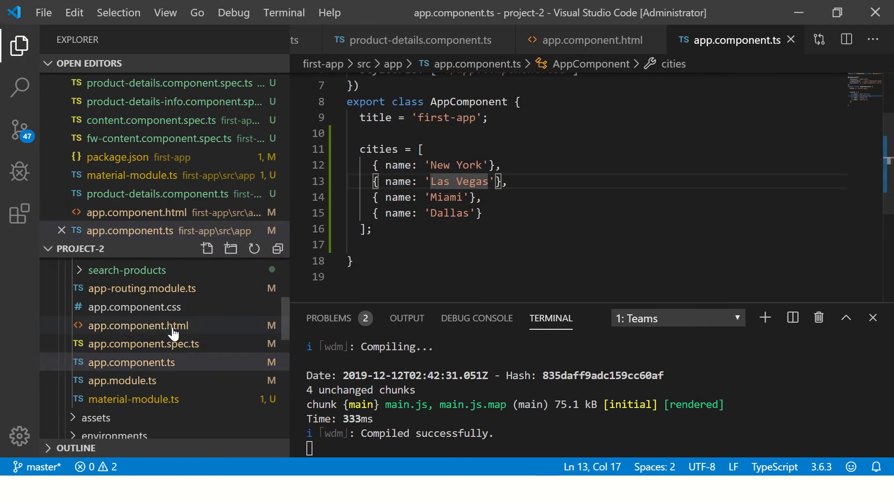
click(138, 326)
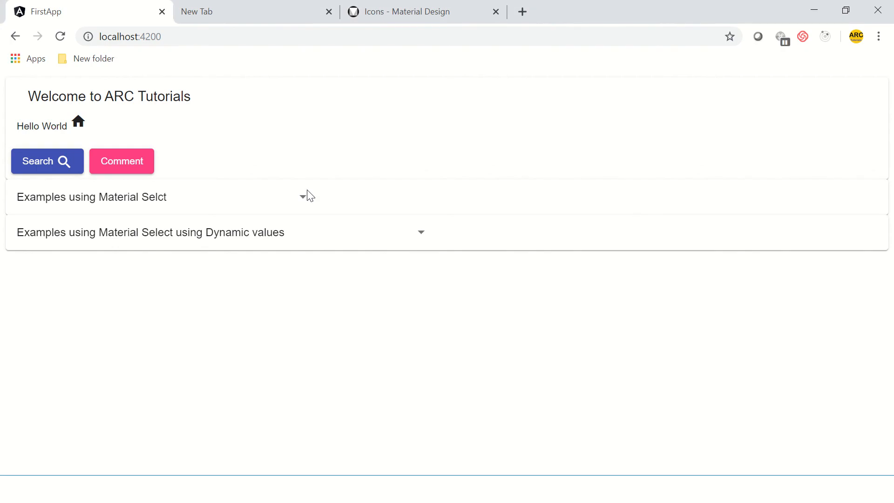
mouse_move(394, 241)
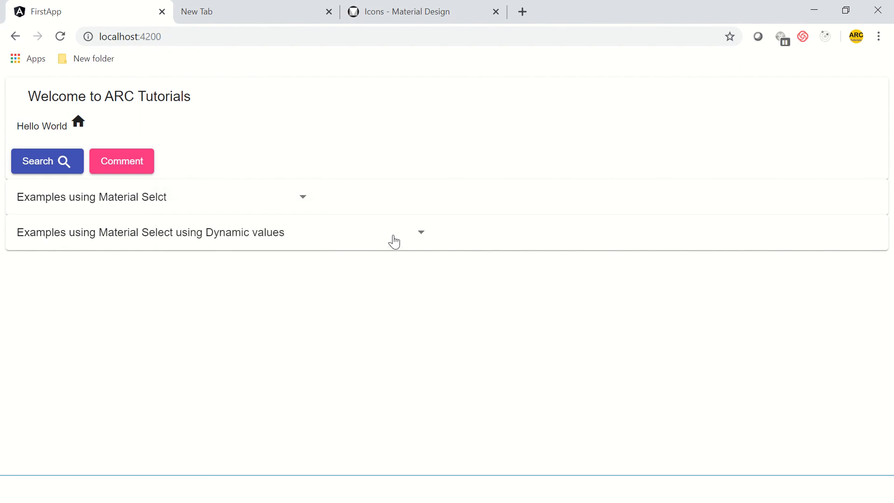
mouse_move(551, 287)
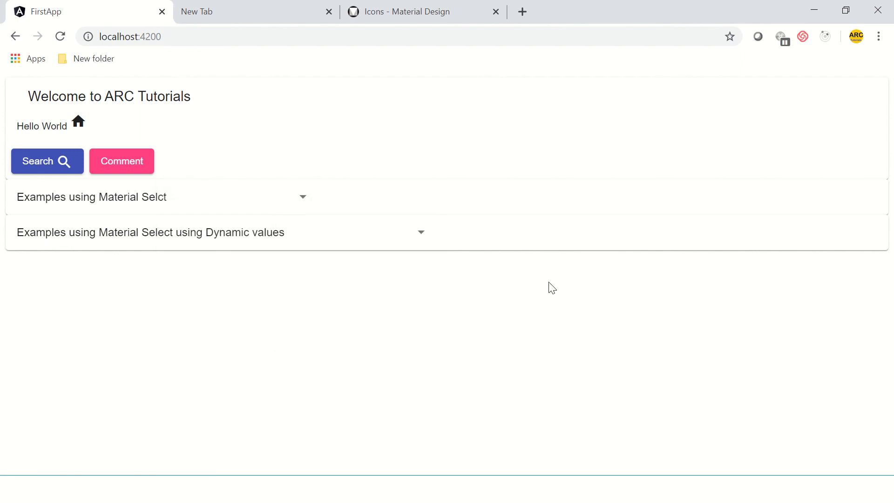